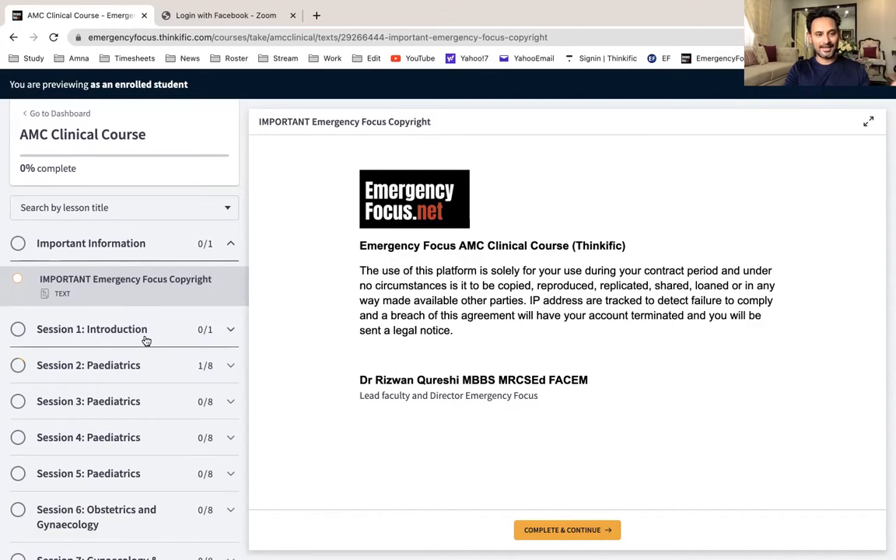
Expand Session 1: Introduction, then Session 2: Paediatrics to reveal lessons 2.1–2.8.
{"action": "left_click", "coordinate": [92, 329]}
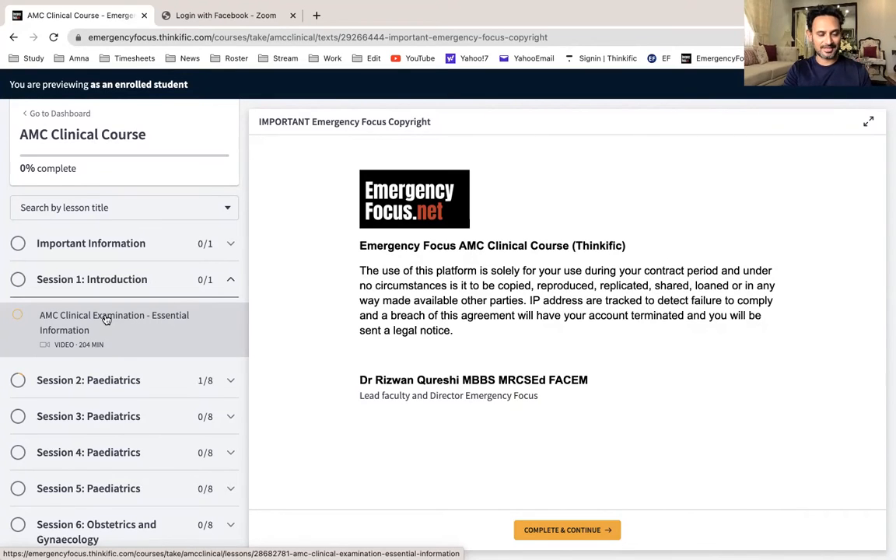
{"action": "scroll", "scroll_direction": "down", "scroll_amount": 3}
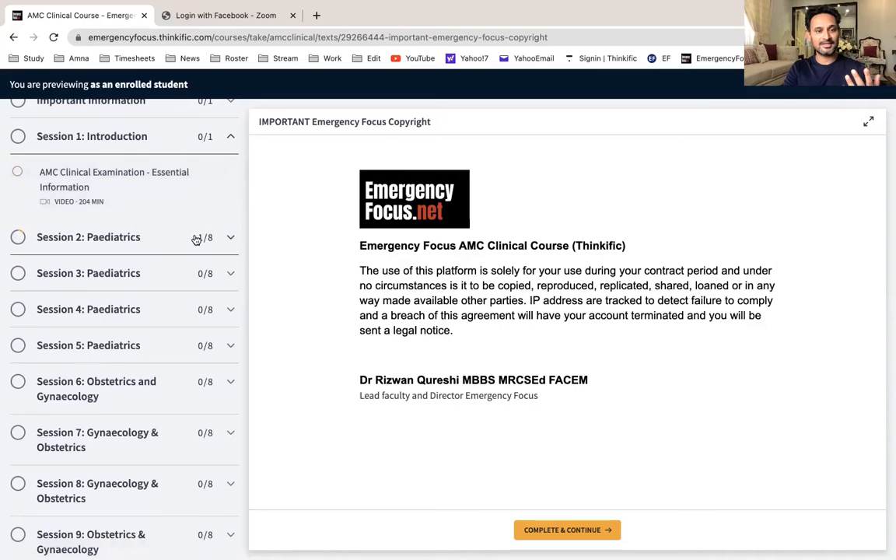
{"action": "left_click", "coordinate": [88, 237]}
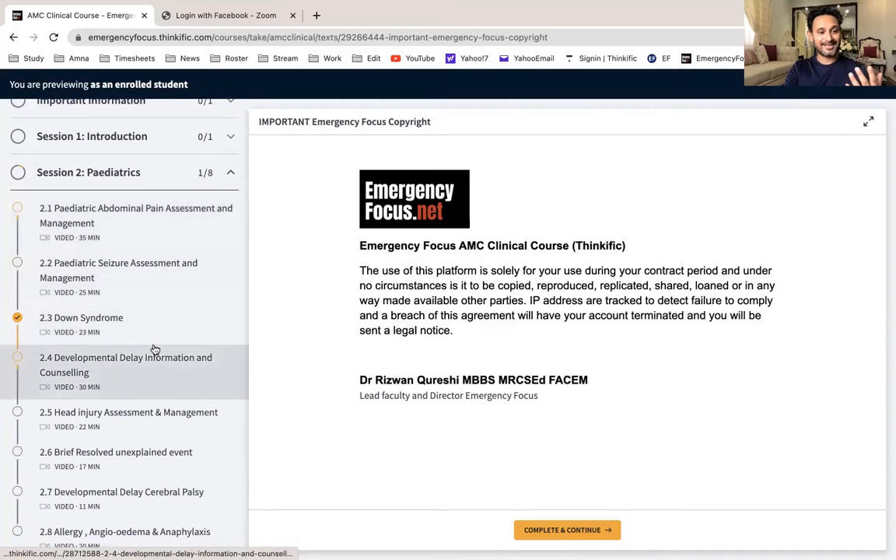
{"action": "scroll", "scroll_direction": "down", "scroll_amount": 3}
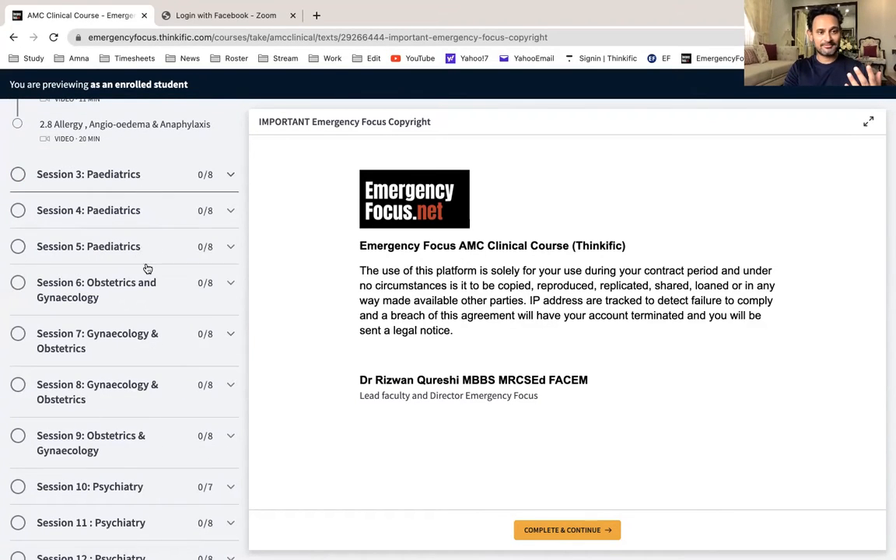
{"action": "mouse_move", "coordinate": [155, 255]}
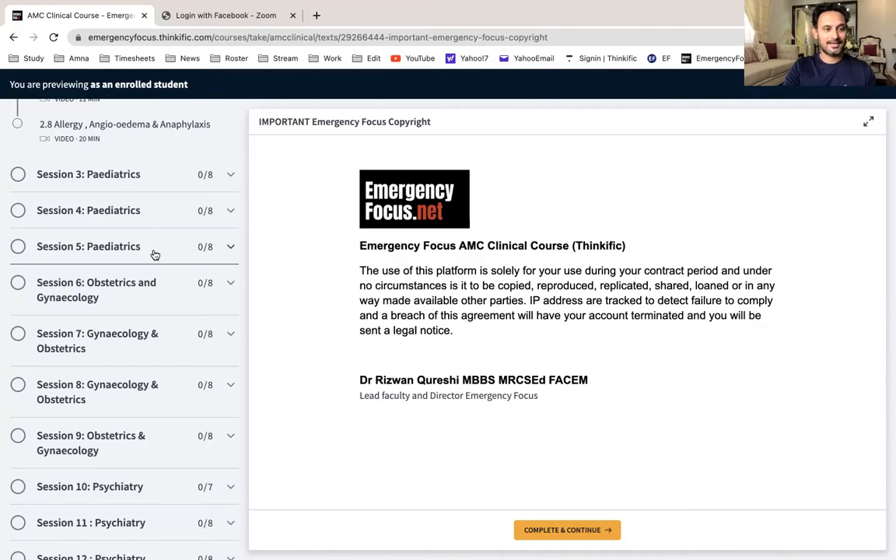
{"action": "scroll", "scroll_direction": "down", "scroll_amount": 3}
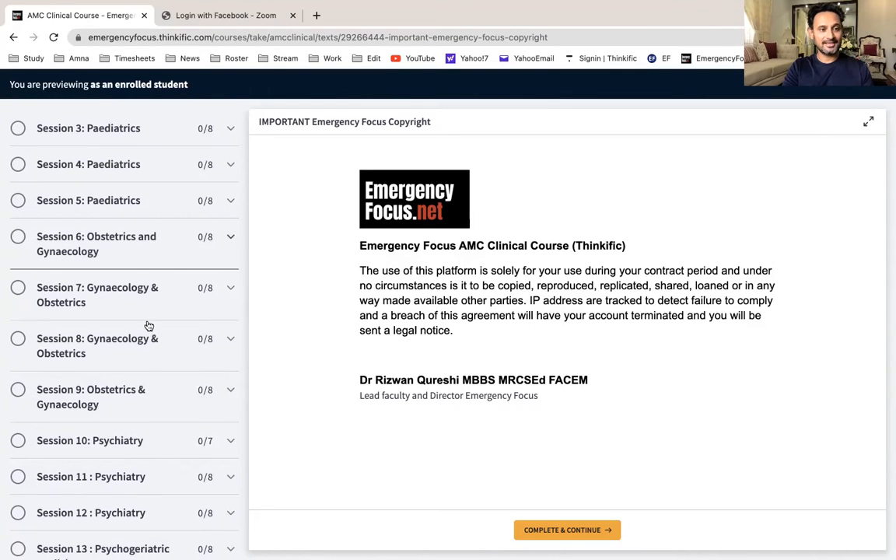
{"action": "scroll", "scroll_direction": "down", "scroll_amount": 3}
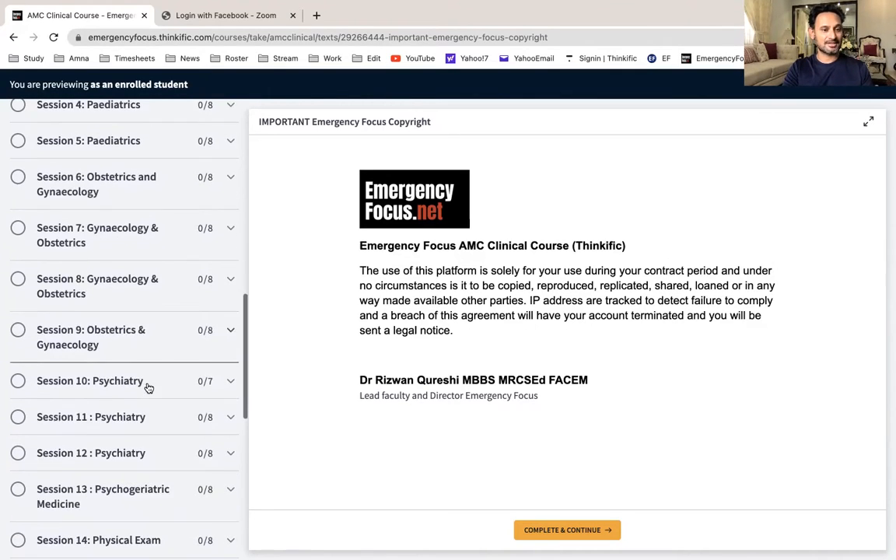
{"action": "scroll", "scroll_direction": "down", "scroll_amount": 3}
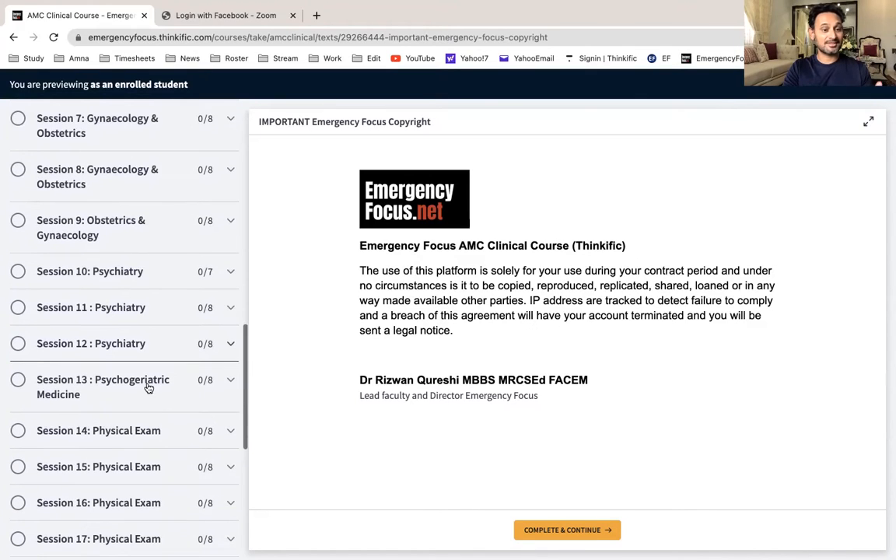
{"action": "scroll", "scroll_direction": "down", "scroll_amount": 3}
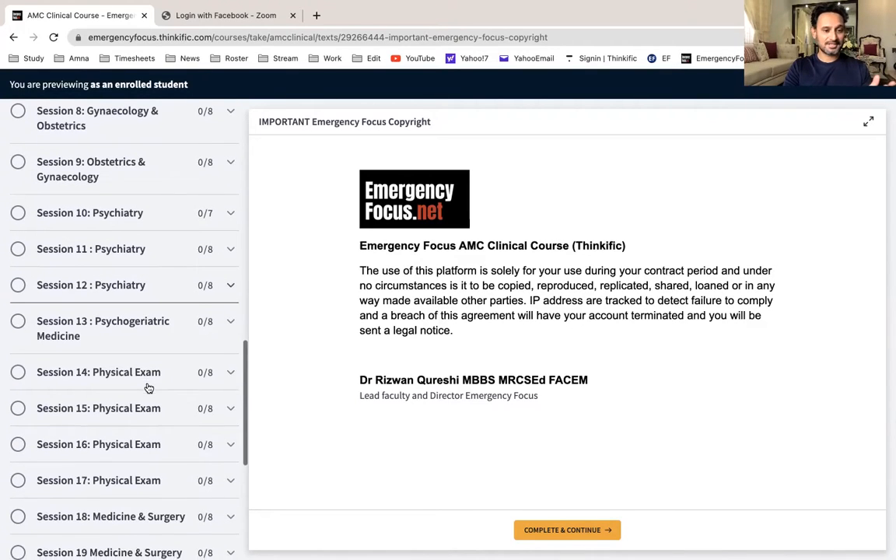
{"action": "scroll", "scroll_direction": "down", "scroll_amount": 3}
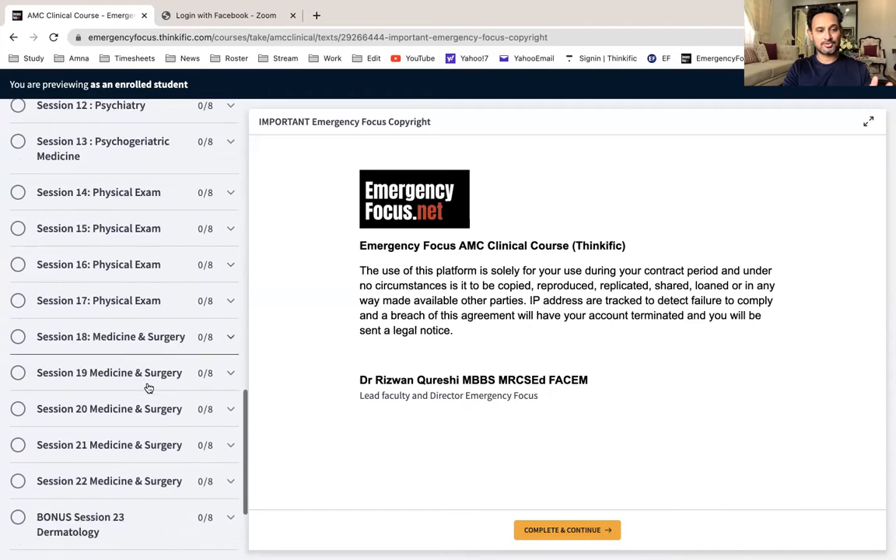
{"action": "scroll", "scroll_direction": "down", "scroll_amount": 3}
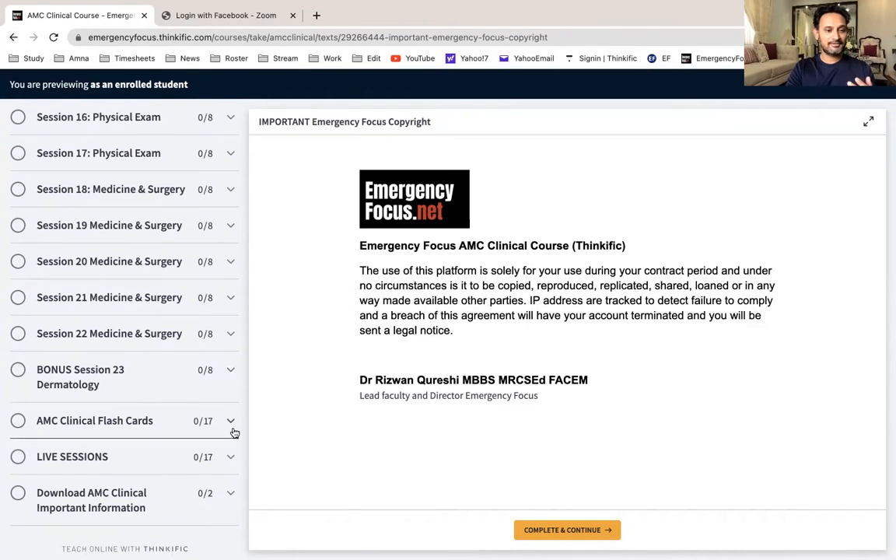
Expand AMC Clinical Flash Cards and scroll through its topics and the LIVE SESSIONS videos.
{"action": "left_click", "coordinate": [230, 421]}
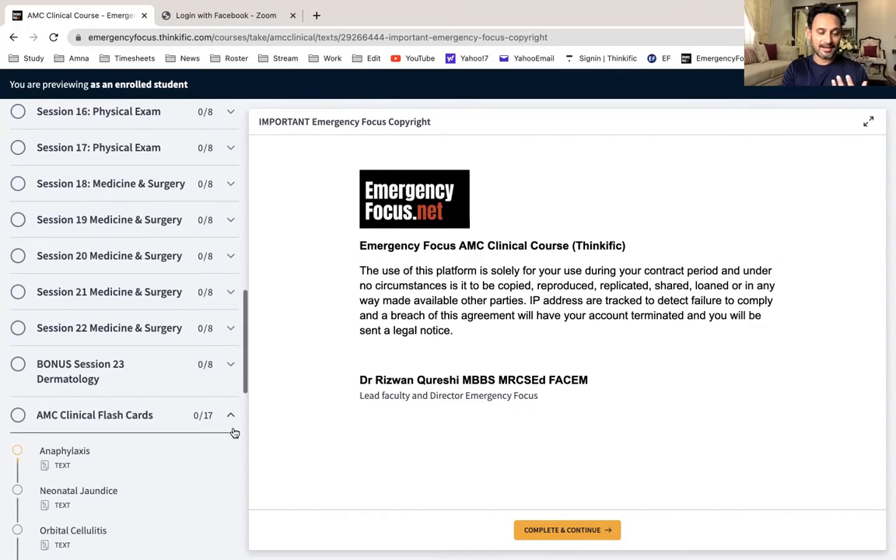
{"action": "scroll", "scroll_direction": "down", "scroll_amount": 3}
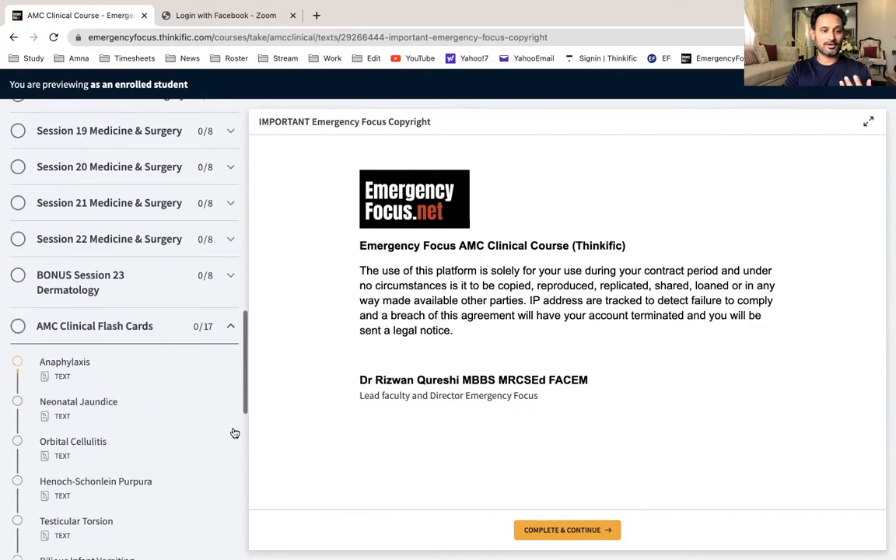
{"action": "scroll", "scroll_direction": "down", "scroll_amount": 3}
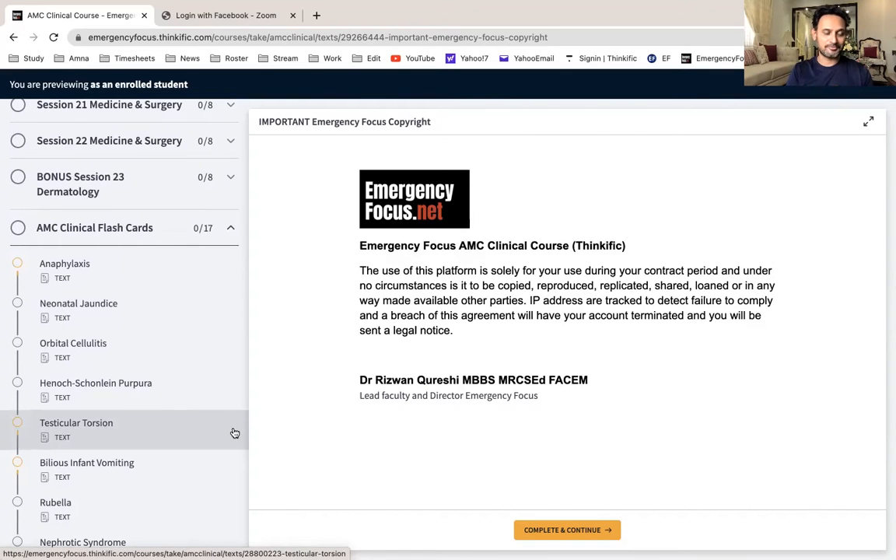
{"action": "scroll", "scroll_direction": "down", "scroll_amount": 3}
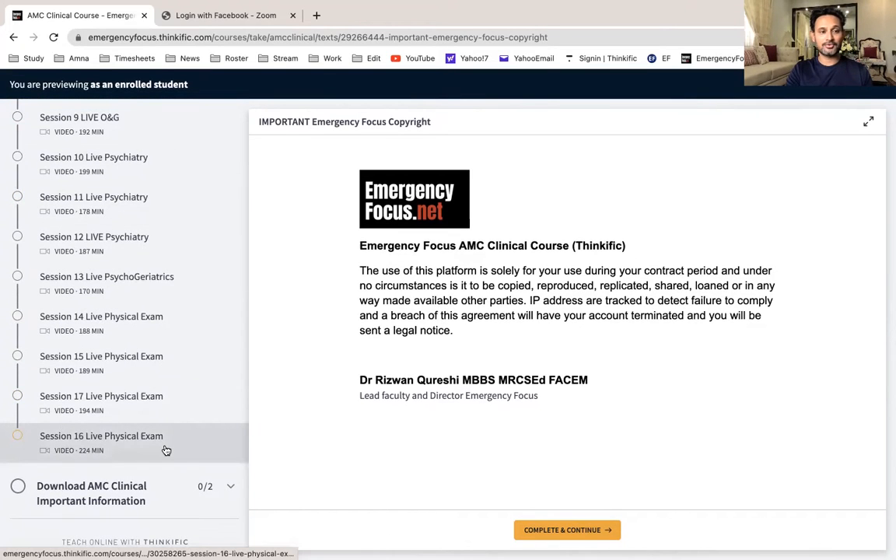
{"action": "scroll", "scroll_direction": "down", "scroll_amount": 3}
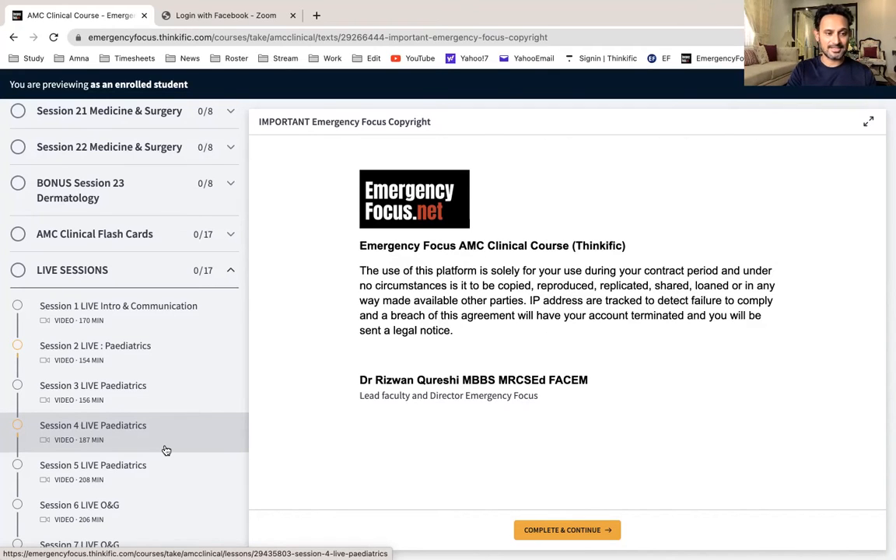
{"action": "scroll", "scroll_direction": "down", "scroll_amount": 3}
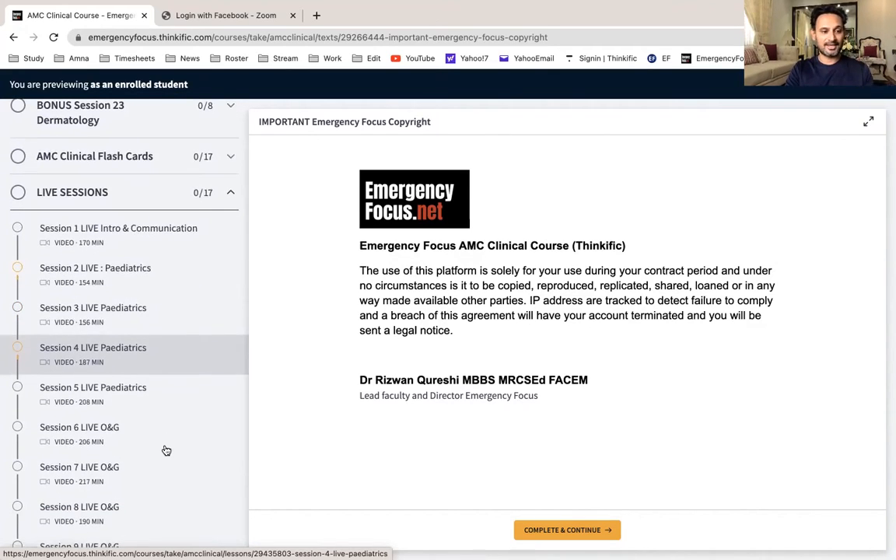
{"action": "scroll", "scroll_direction": "down", "scroll_amount": 3}
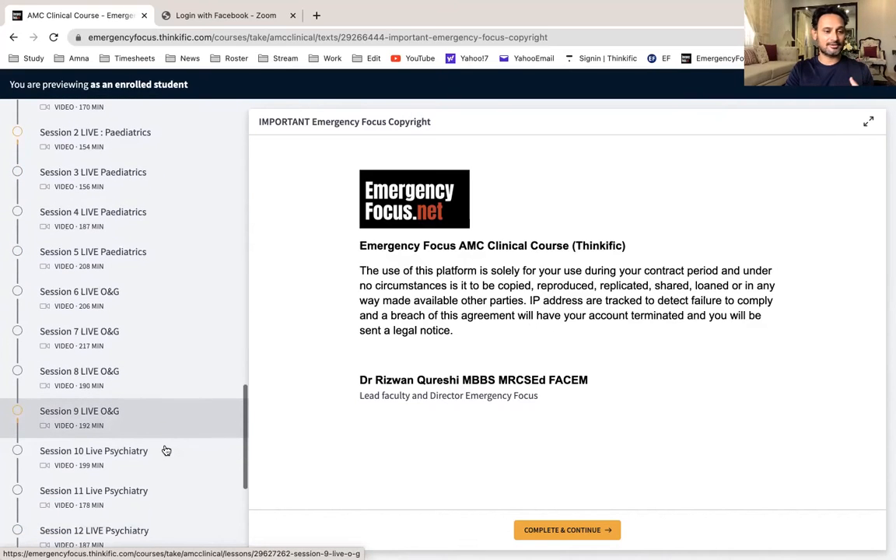
{"action": "scroll", "scroll_direction": "down", "scroll_amount": 3}
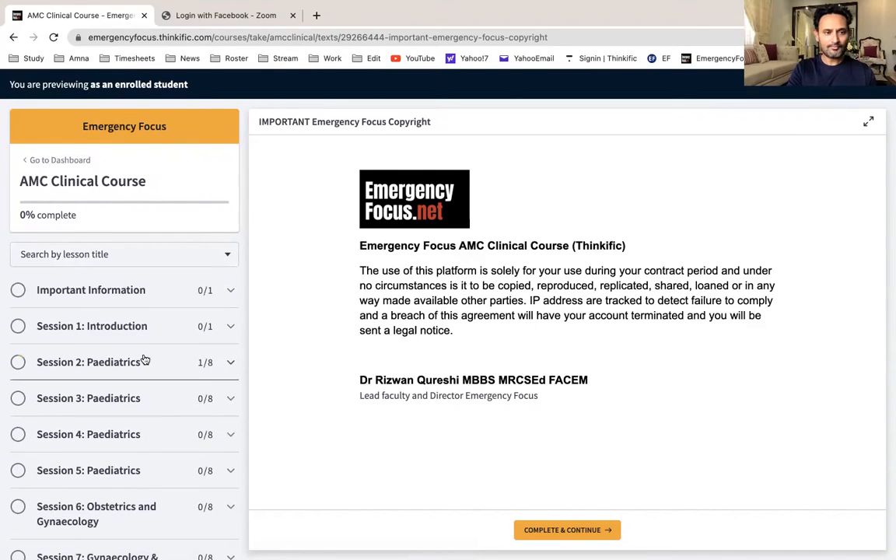
Expand Session 2 and open lesson 2.1 Paediatric Abdominal Pain Assessment and Management.
{"action": "left_click", "coordinate": [89, 362]}
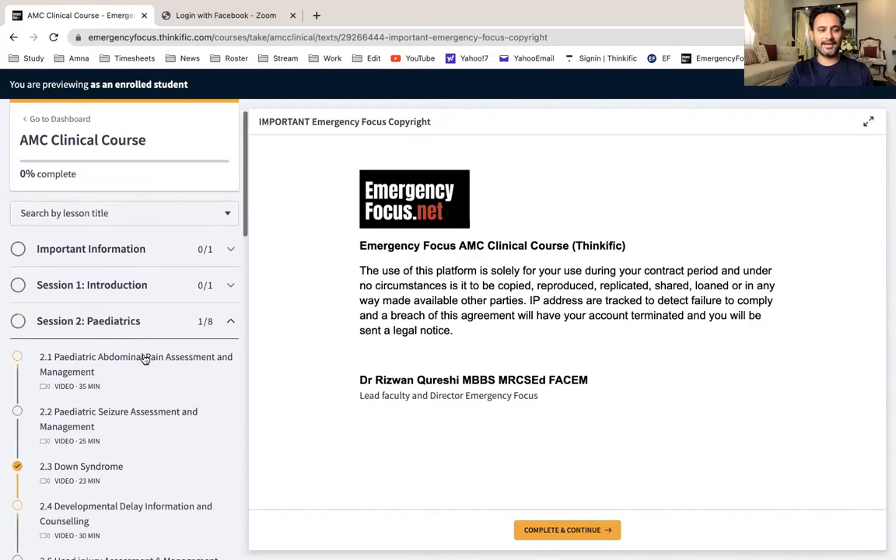
{"action": "left_click", "coordinate": [136, 364]}
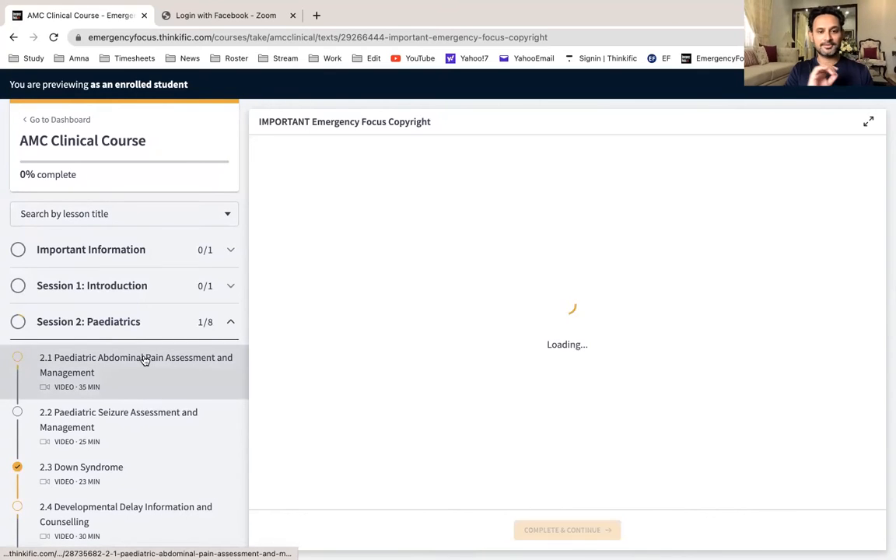
{"action": "left_click", "coordinate": [136, 365]}
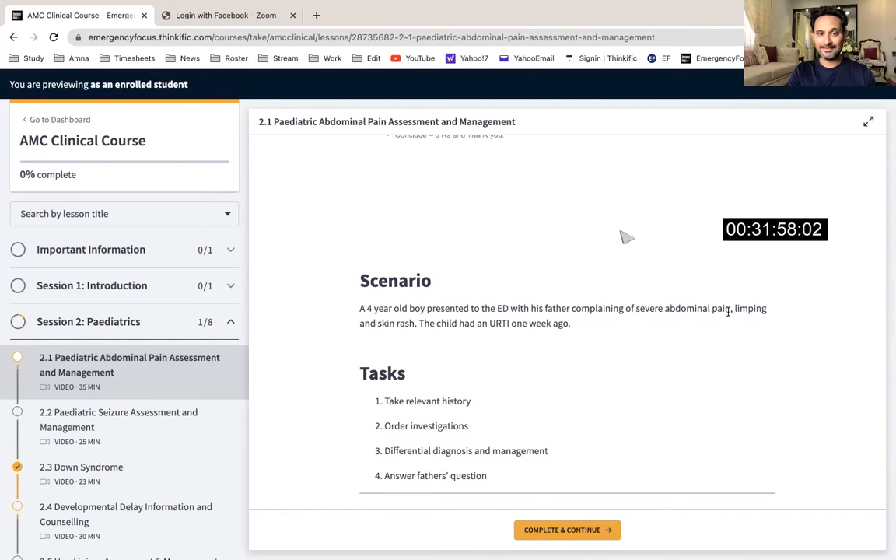
Scroll lesson 2.1 past Tasks and the 2- and 8-minute Framework steps.
{"action": "scroll", "scroll_direction": "down", "scroll_amount": 3}
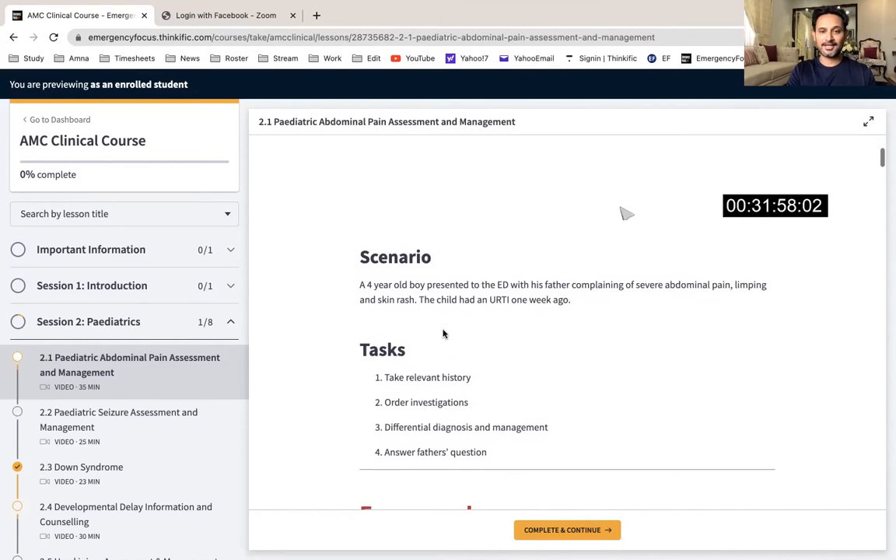
{"action": "scroll", "scroll_direction": "down", "scroll_amount": 3}
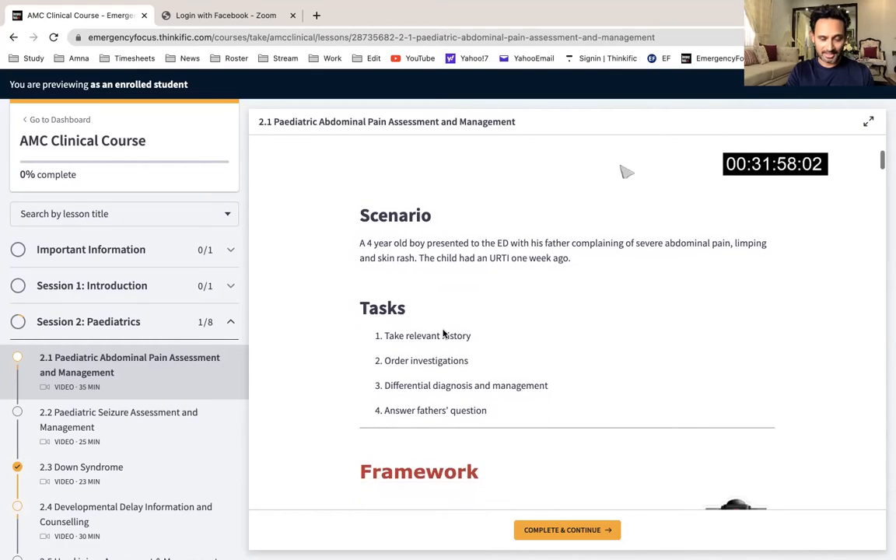
{"action": "scroll", "scroll_direction": "down", "scroll_amount": 3}
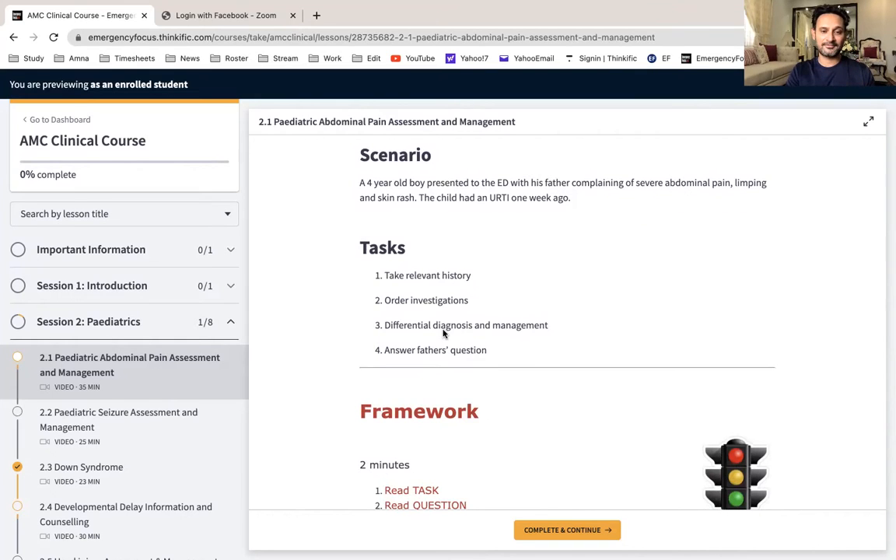
{"action": "scroll", "scroll_direction": "down", "scroll_amount": 3}
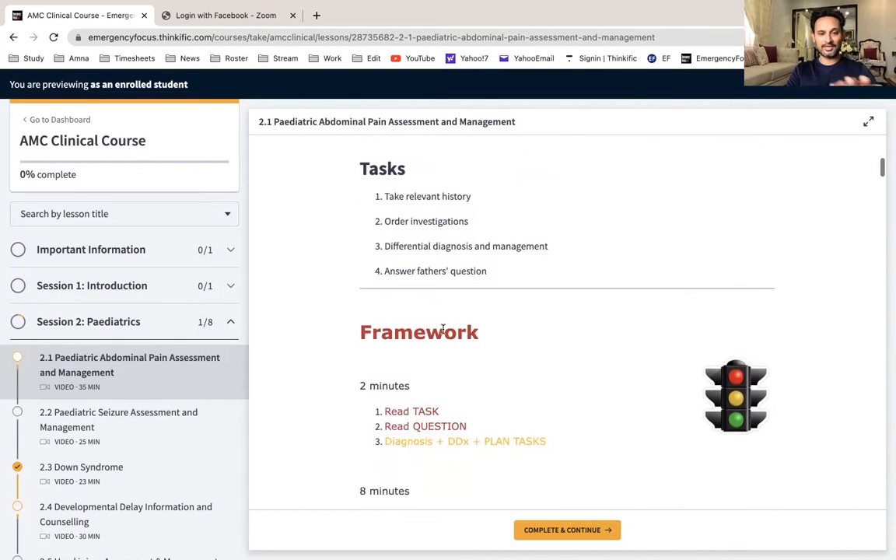
{"action": "scroll", "scroll_direction": "down", "scroll_amount": 3}
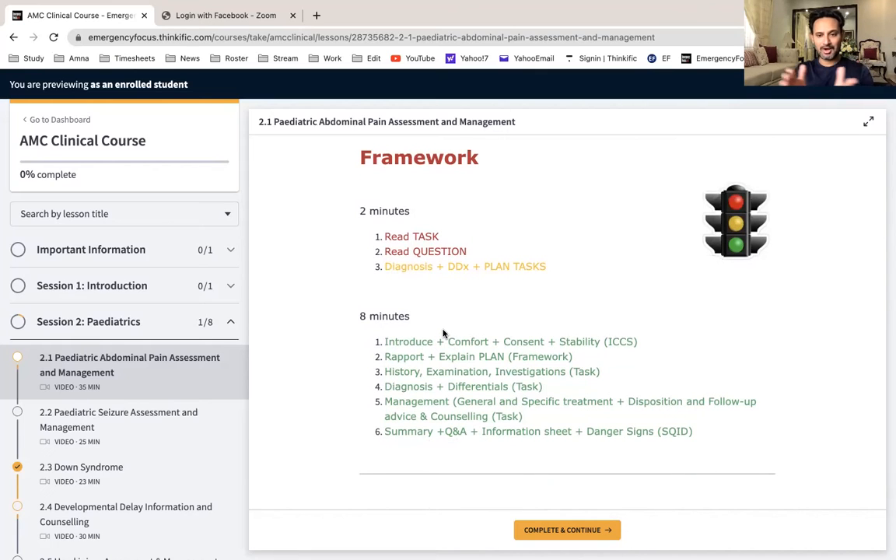
{"action": "scroll", "scroll_direction": "down", "scroll_amount": 3}
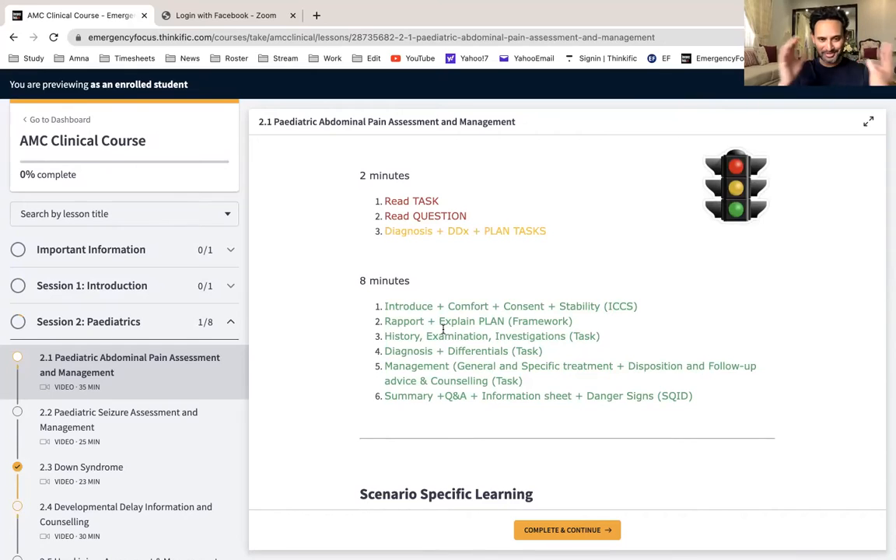
{"action": "scroll", "scroll_direction": "down", "scroll_amount": 3}
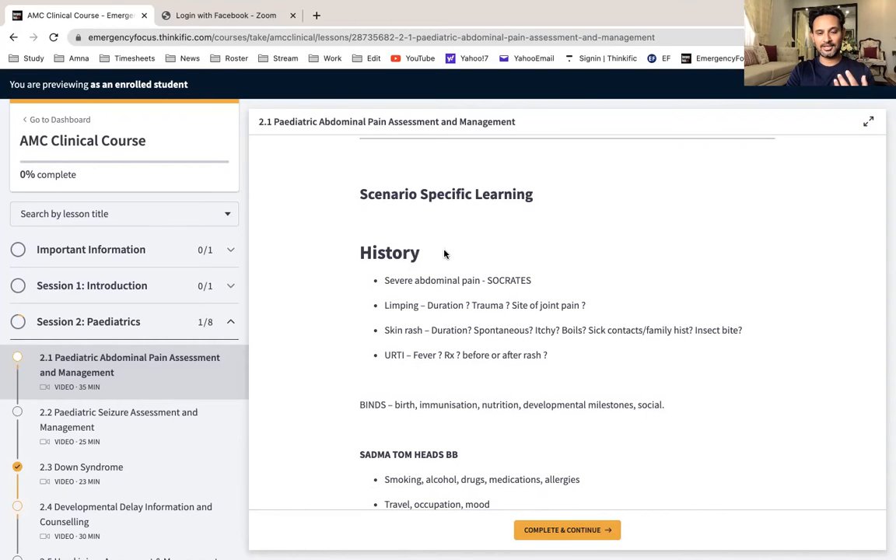
Read lesson 2.1's History, Examination, Investigations and Management notes, ending at the HSP Key Points.
{"action": "scroll", "scroll_direction": "down", "scroll_amount": 3}
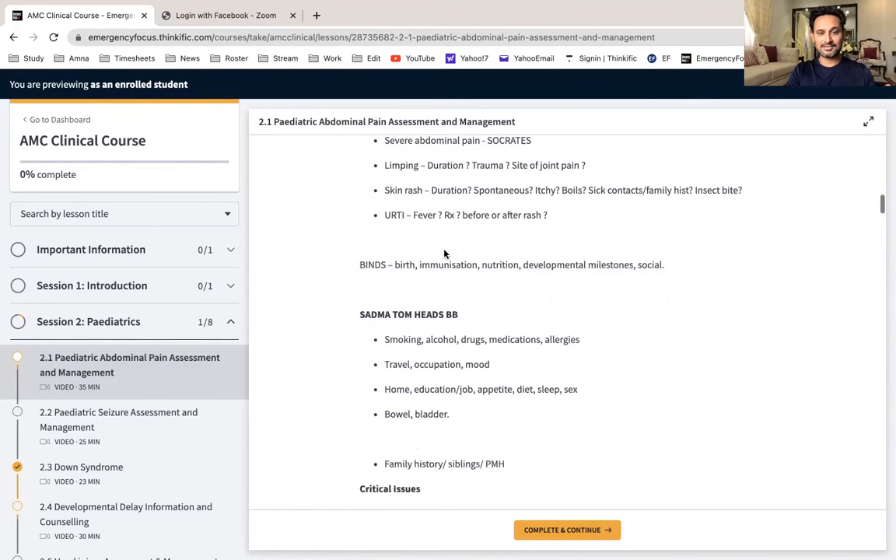
{"action": "scroll", "scroll_direction": "down", "scroll_amount": 3}
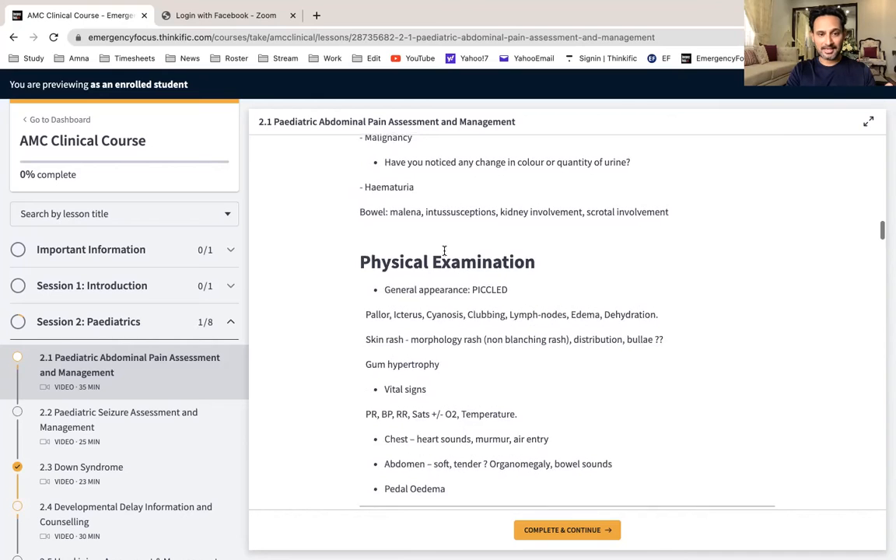
{"action": "scroll", "scroll_direction": "down", "scroll_amount": 3}
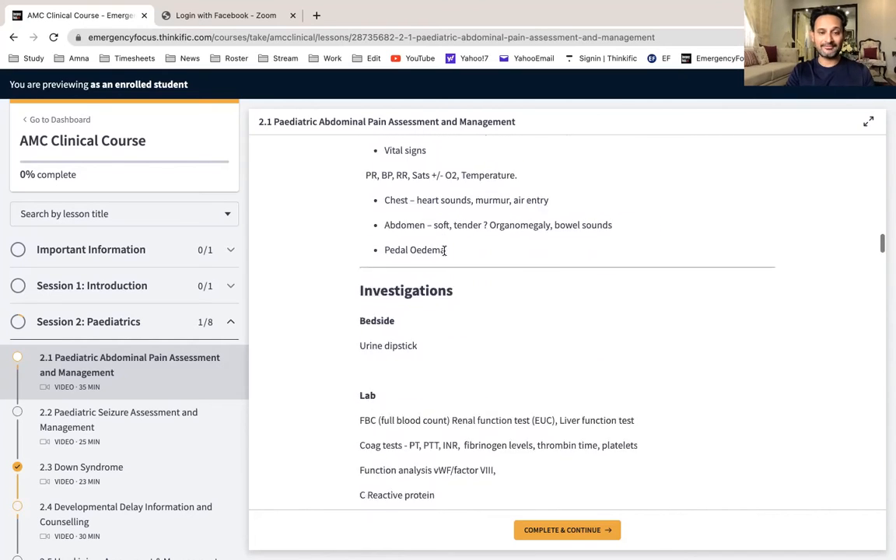
{"action": "scroll", "scroll_direction": "down", "scroll_amount": 3}
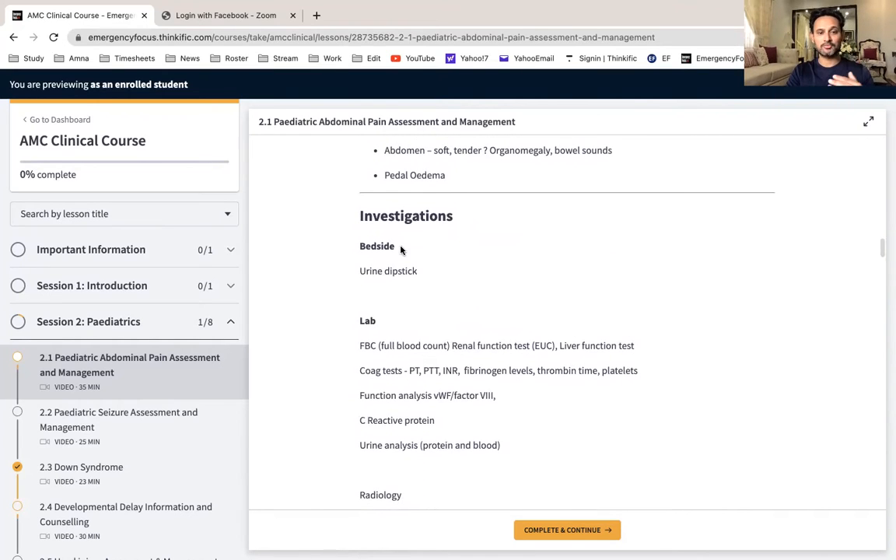
{"action": "scroll", "scroll_direction": "down", "scroll_amount": 3}
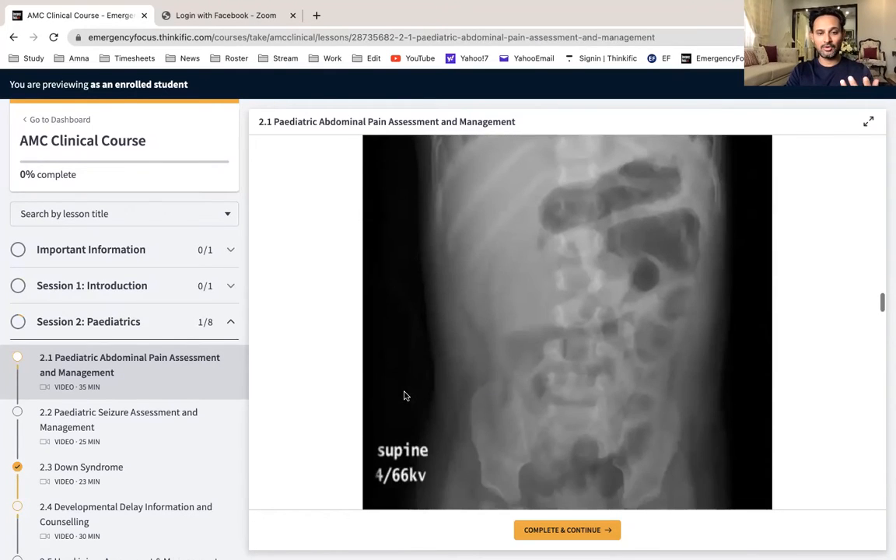
{"action": "scroll", "scroll_direction": "down", "scroll_amount": 3}
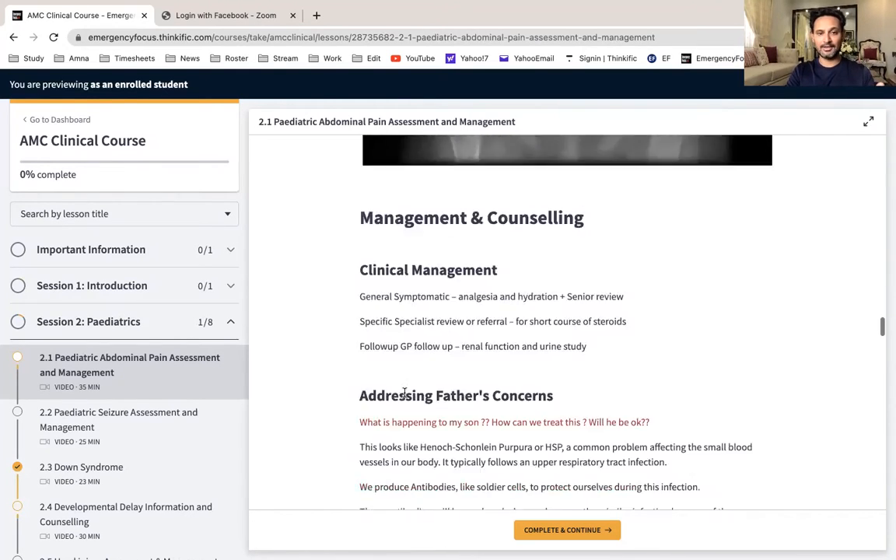
{"action": "scroll", "scroll_direction": "down", "scroll_amount": 3}
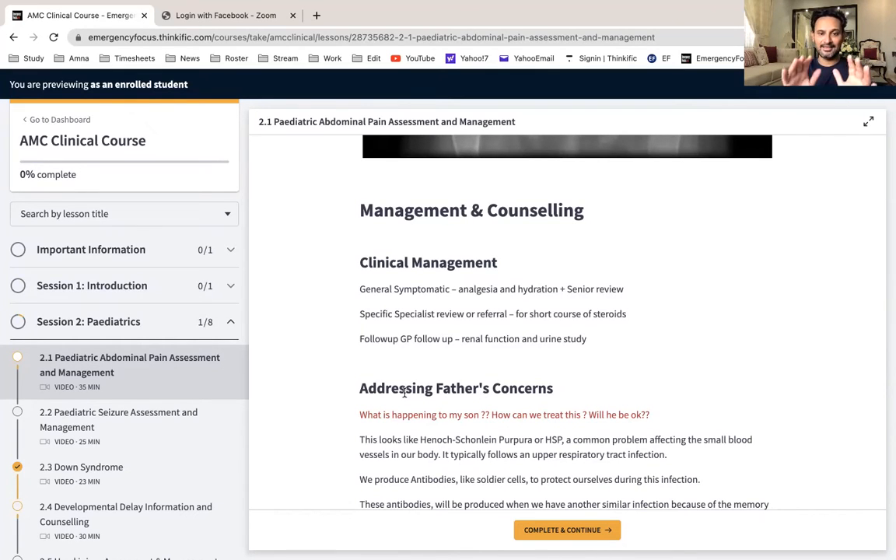
{"action": "scroll", "scroll_direction": "down", "scroll_amount": 3}
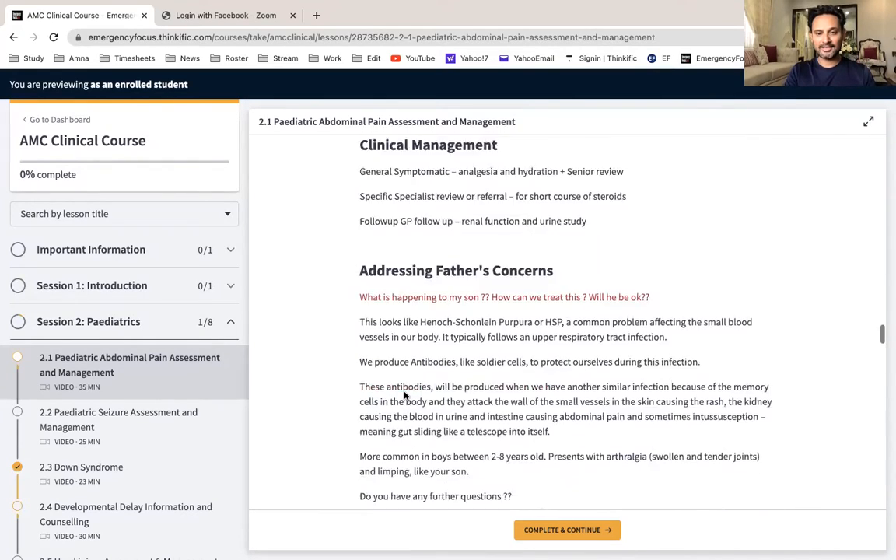
{"action": "scroll", "scroll_direction": "down", "scroll_amount": 3}
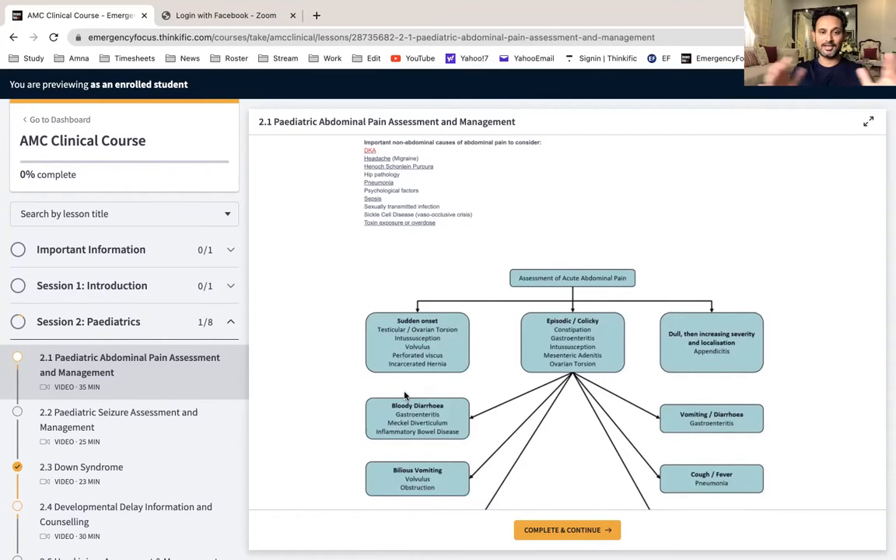
{"action": "scroll", "scroll_direction": "down", "scroll_amount": 3}
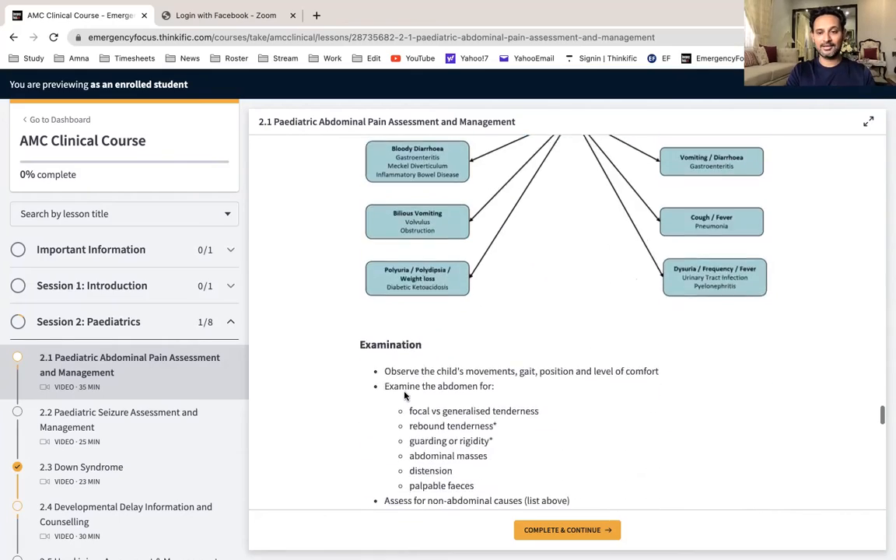
{"action": "scroll", "scroll_direction": "down", "scroll_amount": 3}
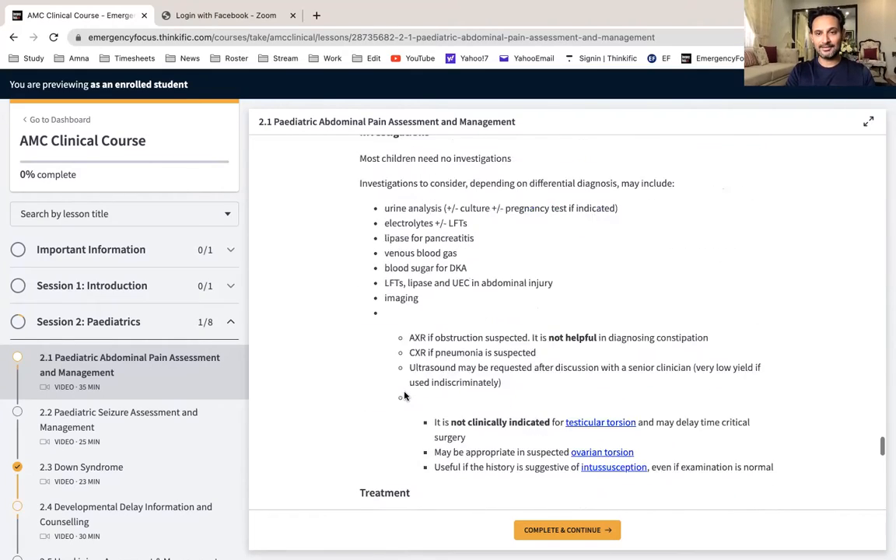
{"action": "scroll", "scroll_direction": "down", "scroll_amount": 3}
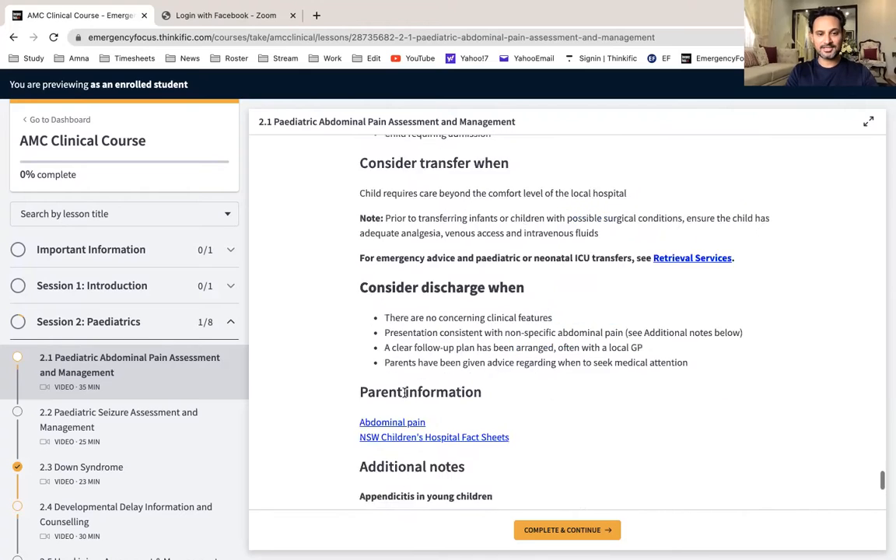
{"action": "scroll", "scroll_direction": "down", "scroll_amount": 3}
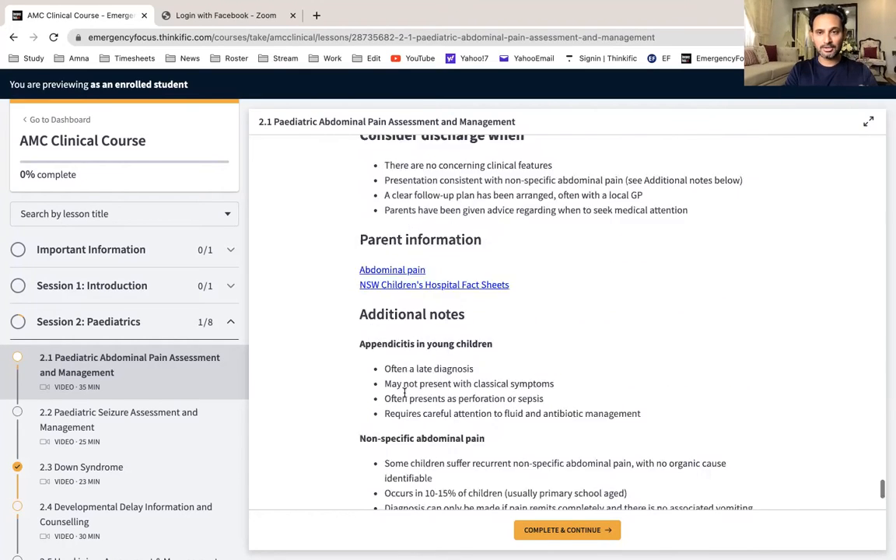
{"action": "scroll", "scroll_direction": "down", "scroll_amount": 3}
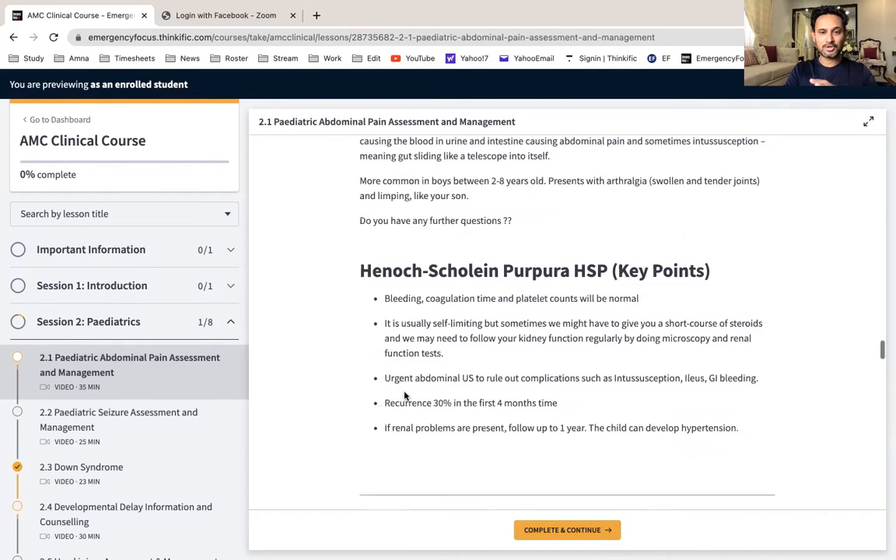
{"action": "scroll", "scroll_direction": "down", "scroll_amount": 3}
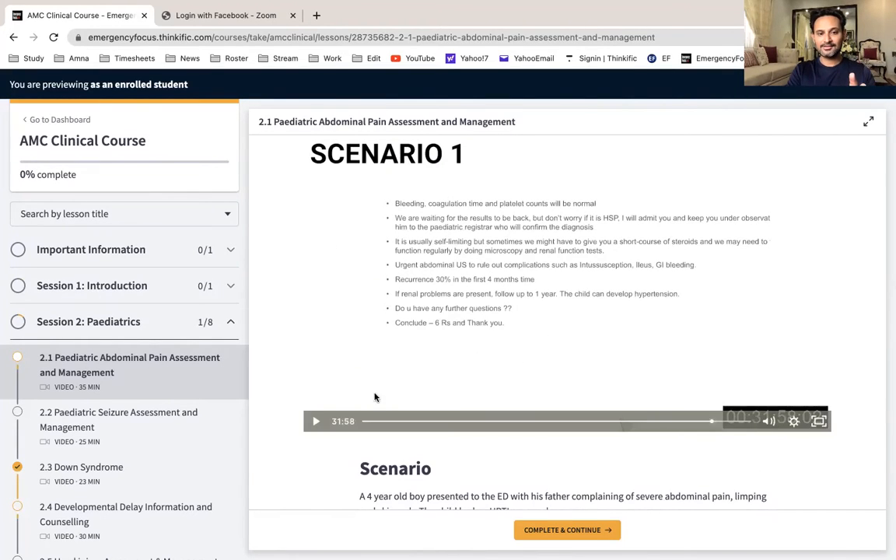
Briefly play the Scenario 1 video near its end, then pause it.
{"action": "left_click", "coordinate": [316, 421]}
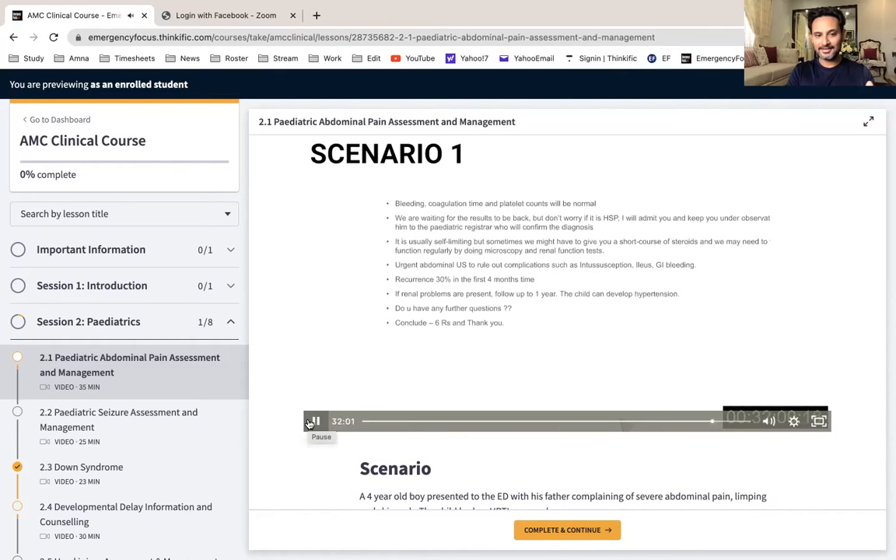
{"action": "left_click", "coordinate": [312, 421]}
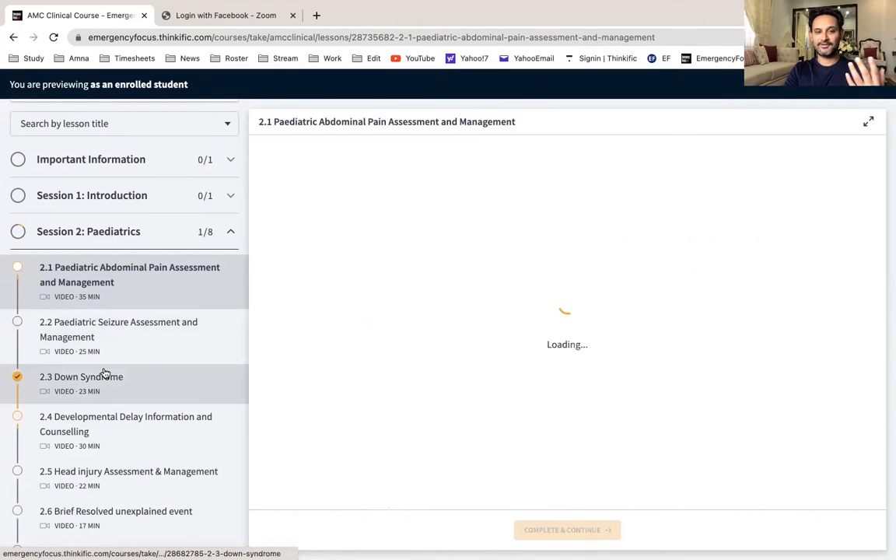
Open lesson 2.3 Down Syndrome and browse its Scenario 3 video and notes.
{"action": "left_click", "coordinate": [82, 376]}
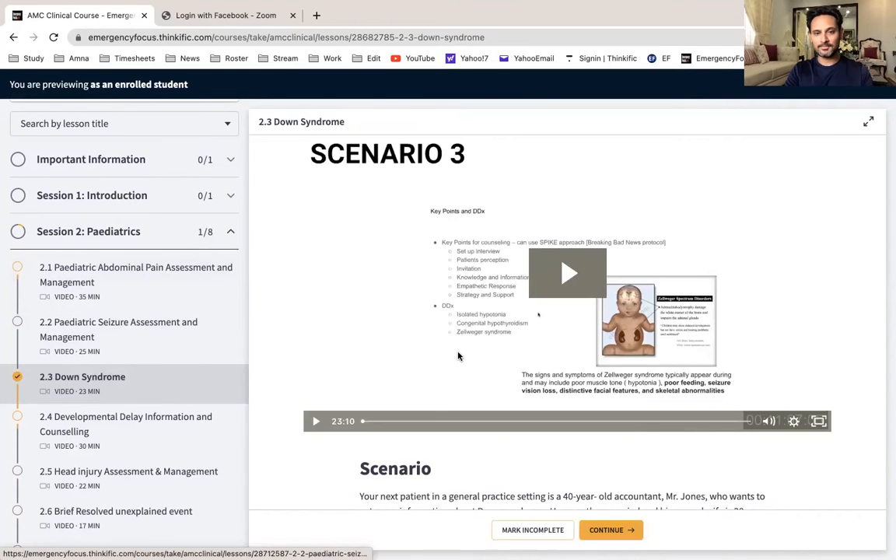
{"action": "scroll", "scroll_direction": "down", "scroll_amount": 3}
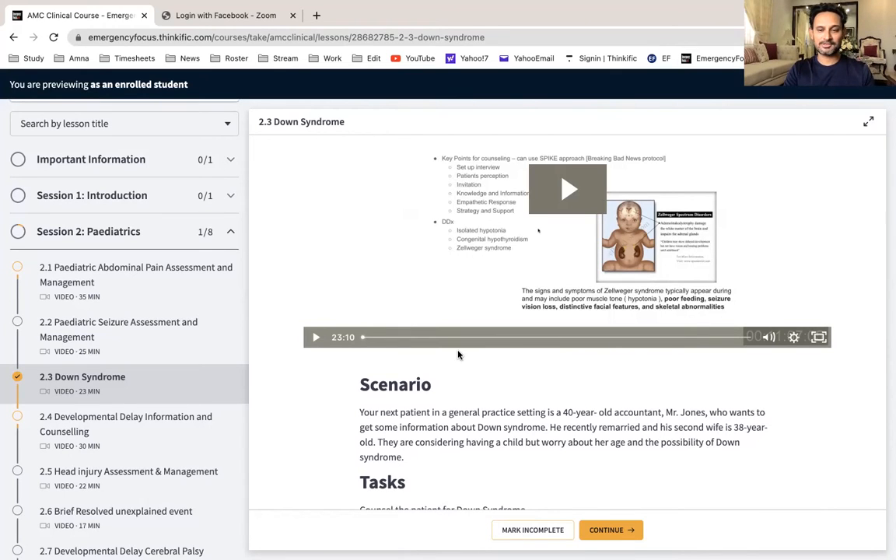
{"action": "scroll", "scroll_direction": "down", "scroll_amount": 3}
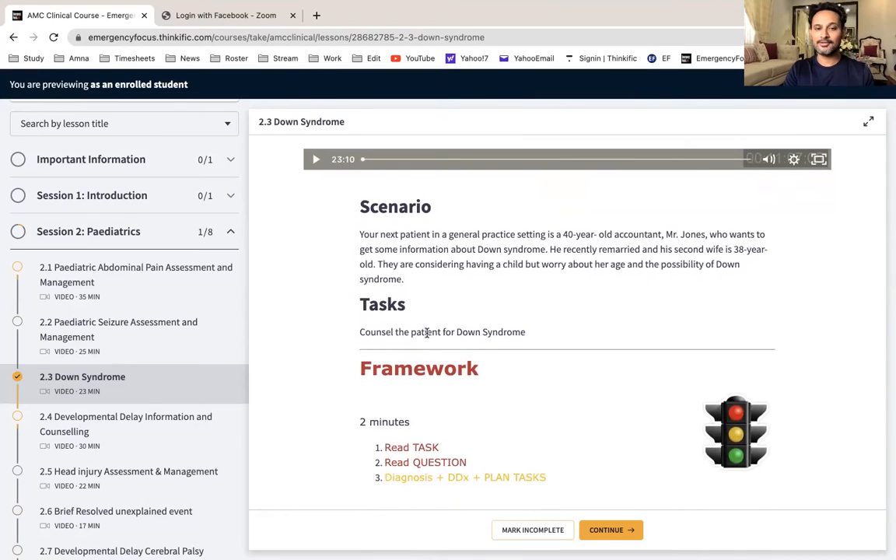
{"action": "scroll", "scroll_direction": "down", "scroll_amount": 3}
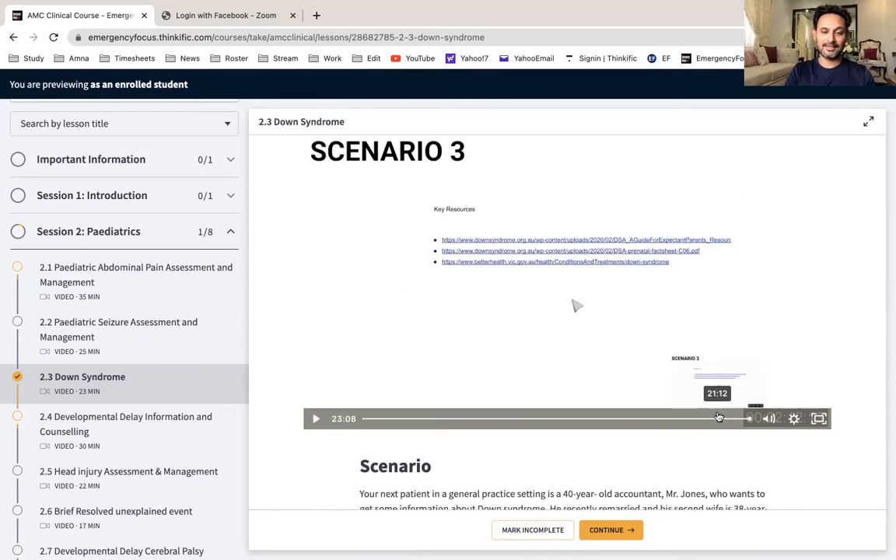
Scroll the Down Syndrome notes past Screening and Diagnostic Tests to the hand and foot illustrations.
{"action": "scroll", "scroll_direction": "down", "scroll_amount": 3}
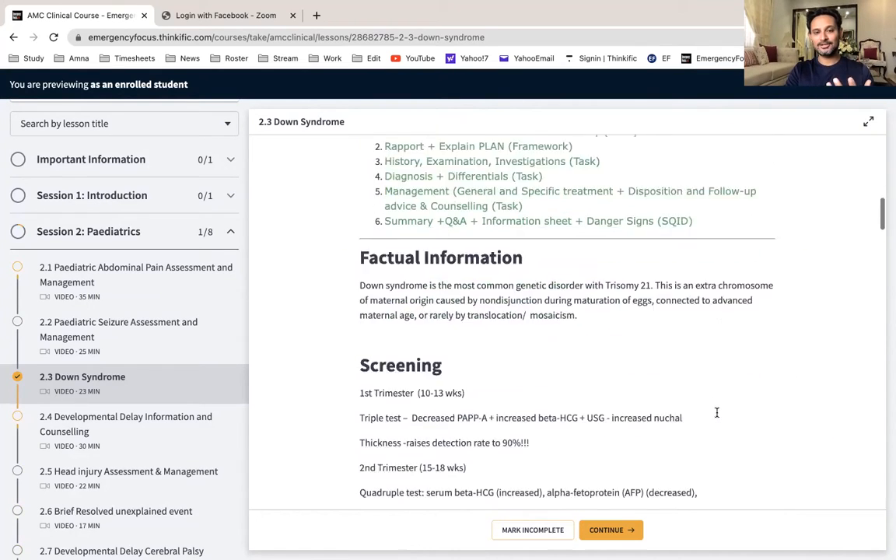
{"action": "scroll", "scroll_direction": "down", "scroll_amount": 3}
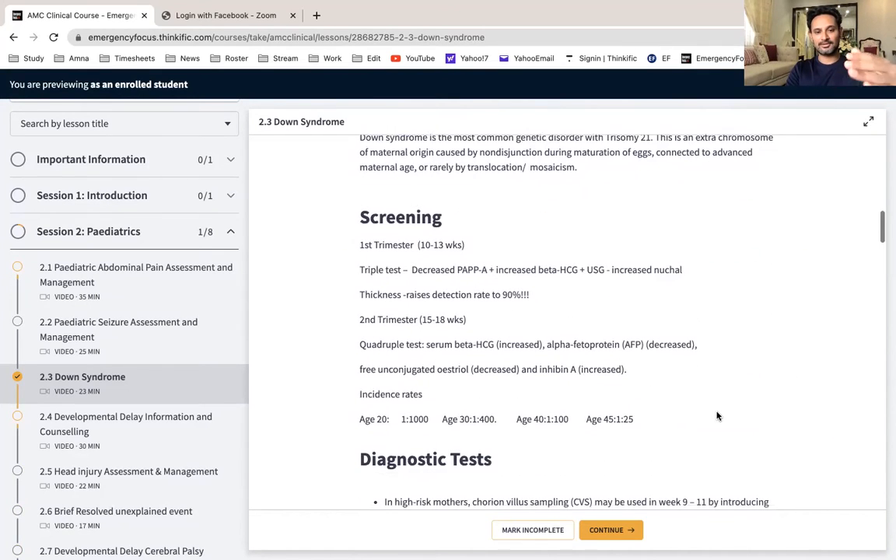
{"action": "scroll", "scroll_direction": "down", "scroll_amount": 3}
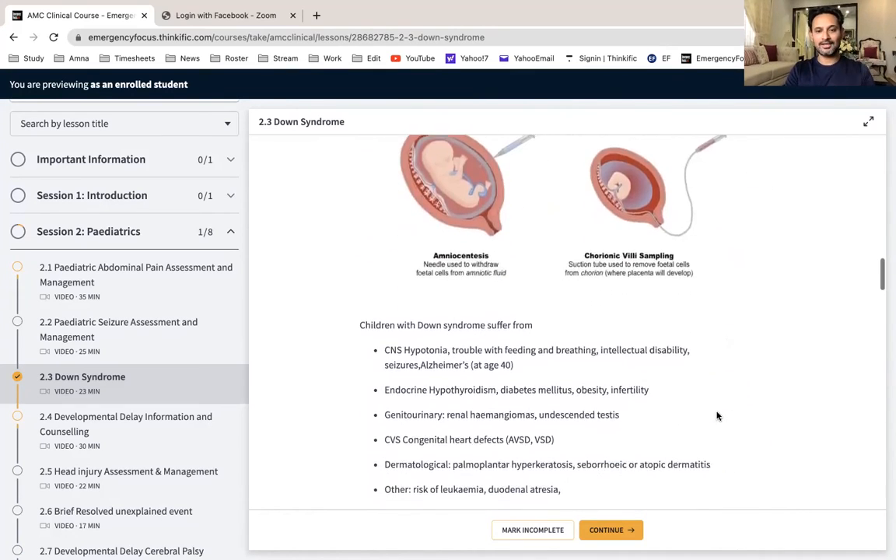
{"action": "scroll", "scroll_direction": "down", "scroll_amount": 3}
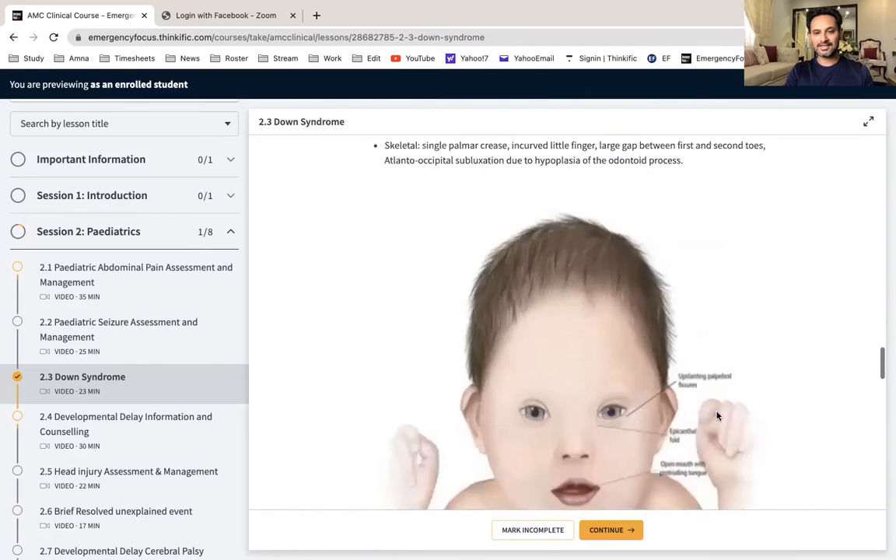
{"action": "scroll", "scroll_direction": "down", "scroll_amount": 3}
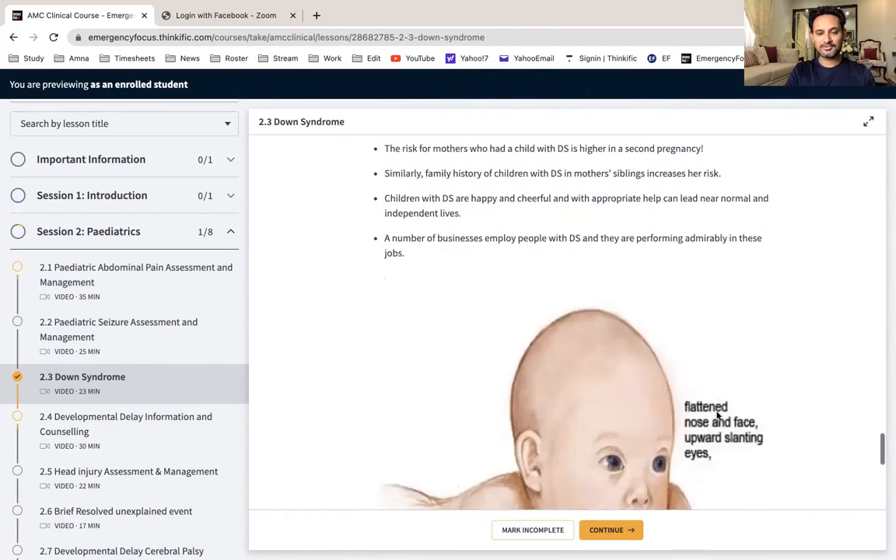
{"action": "scroll", "scroll_direction": "down", "scroll_amount": 3}
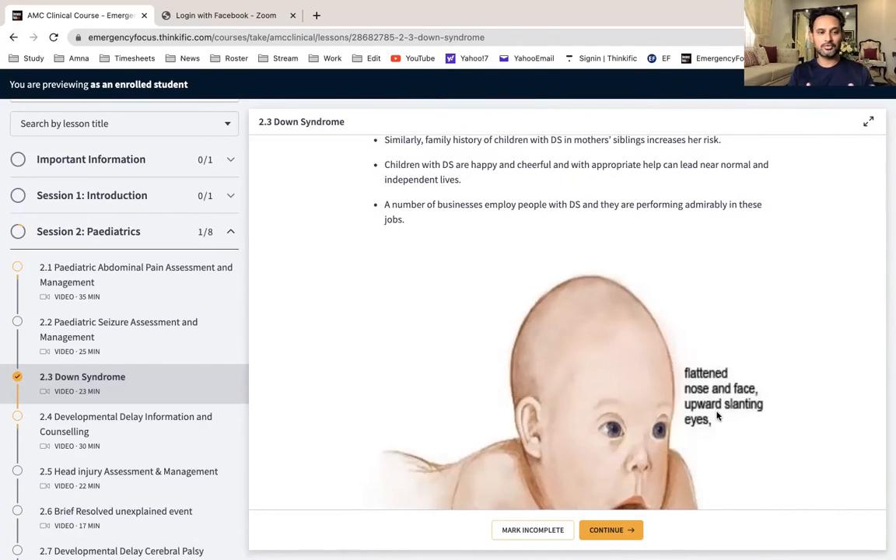
{"action": "scroll", "scroll_direction": "down", "scroll_amount": 3}
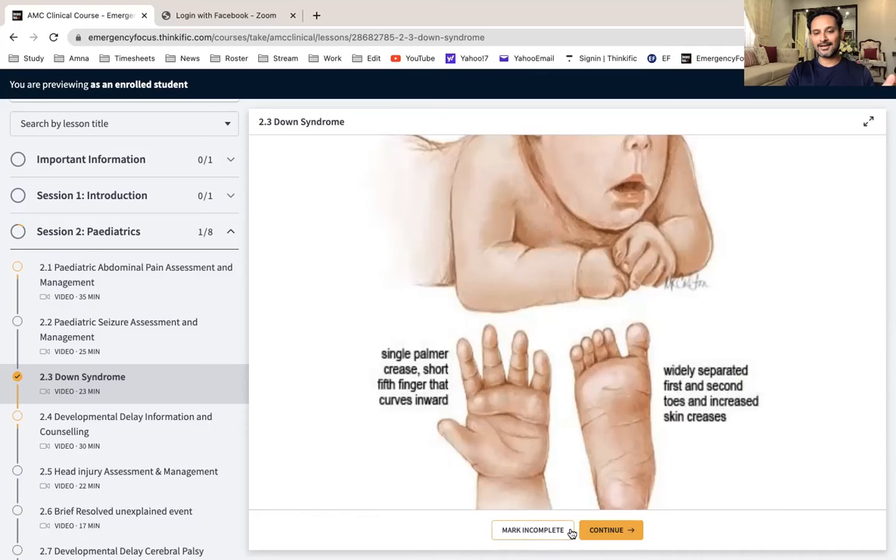
Continue to lesson 2.4 Developmental Delay and scroll the outline to Session 3 onward.
{"action": "left_click", "coordinate": [605, 530]}
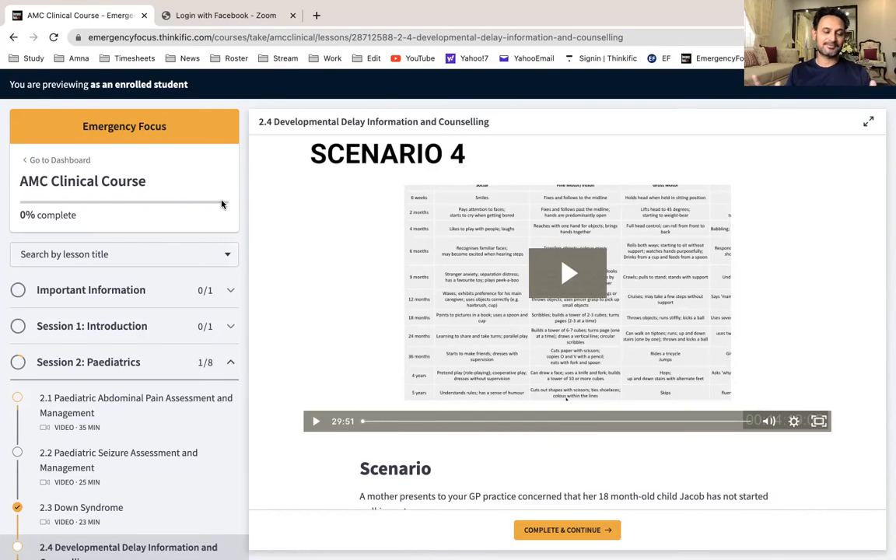
{"action": "scroll", "scroll_direction": "down", "scroll_amount": 3}
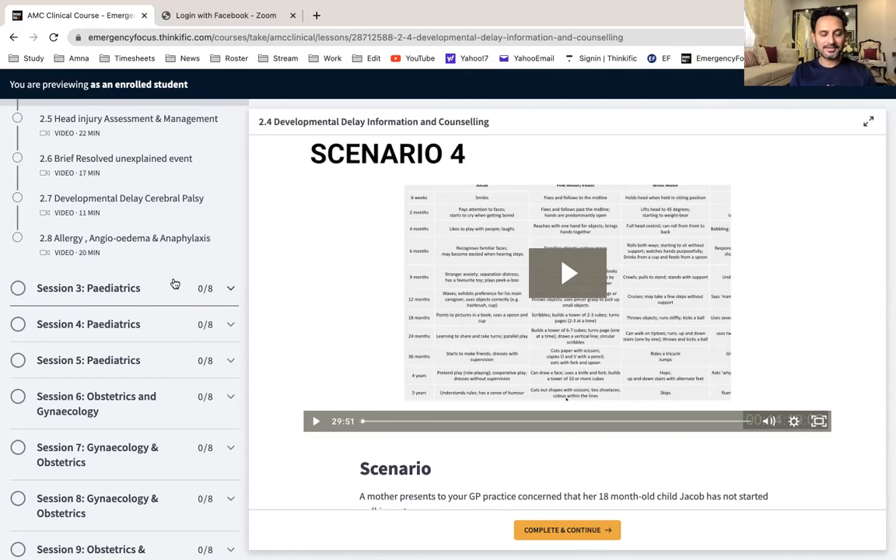
Scroll the sidebar past Sessions 3–23 and Flash Cards to the LIVE SESSIONS recordings.
{"action": "scroll", "scroll_direction": "down", "scroll_amount": 3}
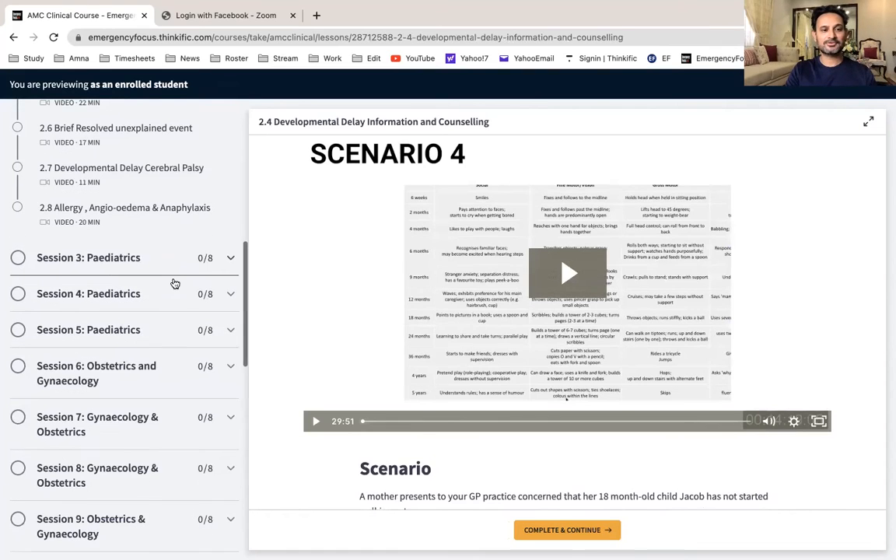
{"action": "scroll", "scroll_direction": "down", "scroll_amount": 3}
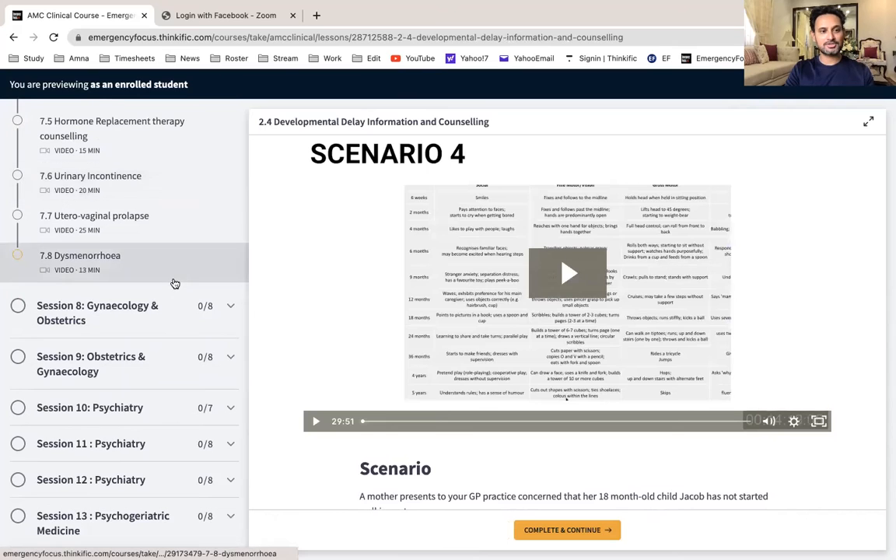
{"action": "scroll", "scroll_direction": "down", "scroll_amount": 3}
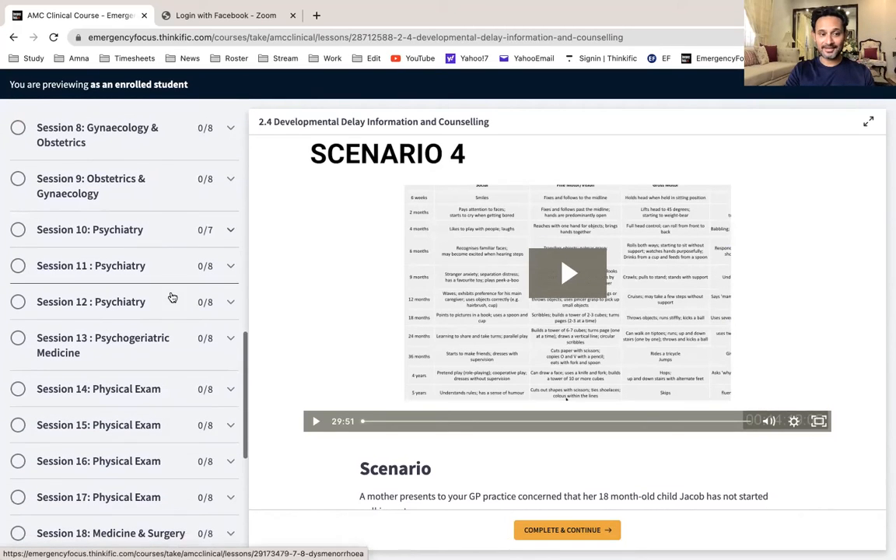
{"action": "scroll", "scroll_direction": "down", "scroll_amount": 3}
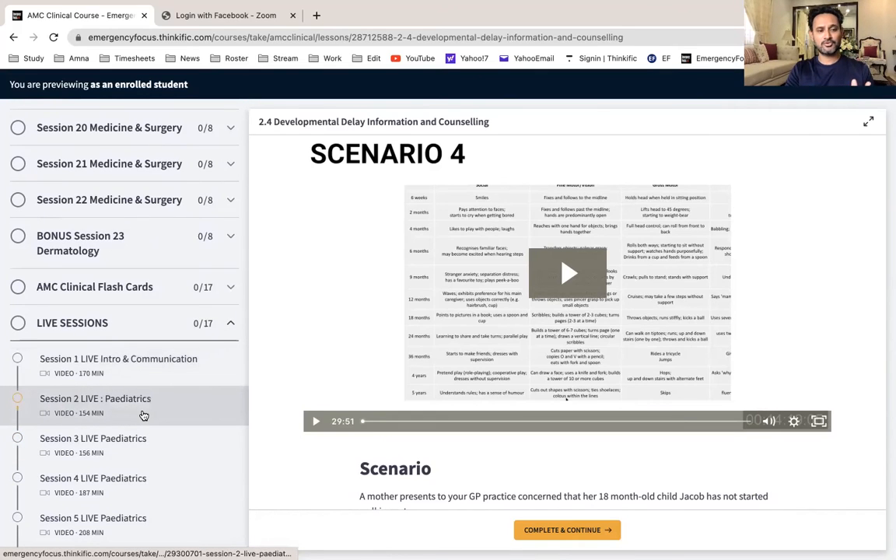
Open Session 2 LIVE: Paediatrics and scroll through its recording notes and the outline to Session 10.
{"action": "left_click", "coordinate": [97, 398]}
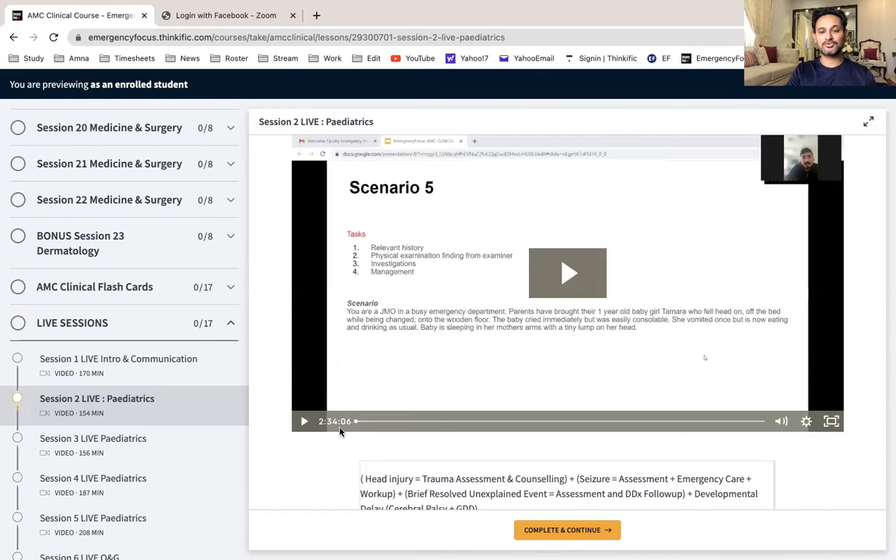
{"action": "scroll", "scroll_direction": "down", "scroll_amount": 3}
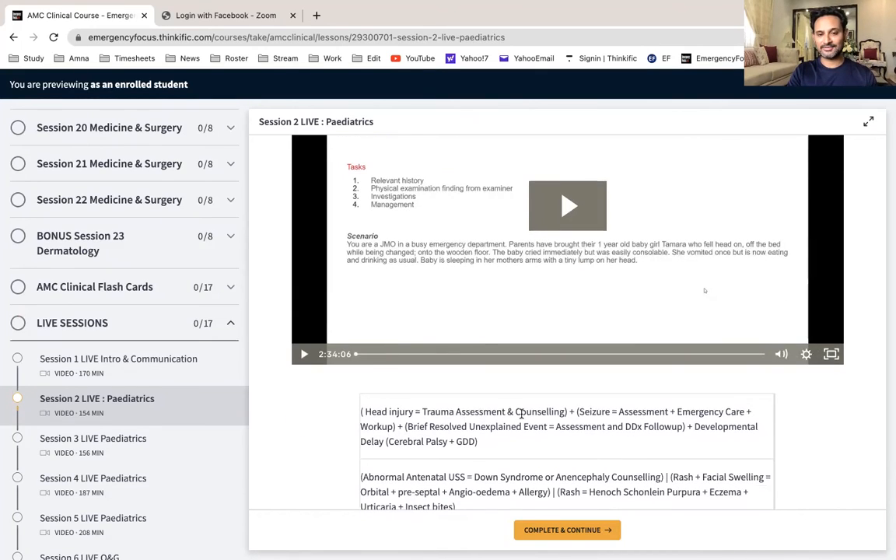
{"action": "mouse_move", "coordinate": [354, 441]}
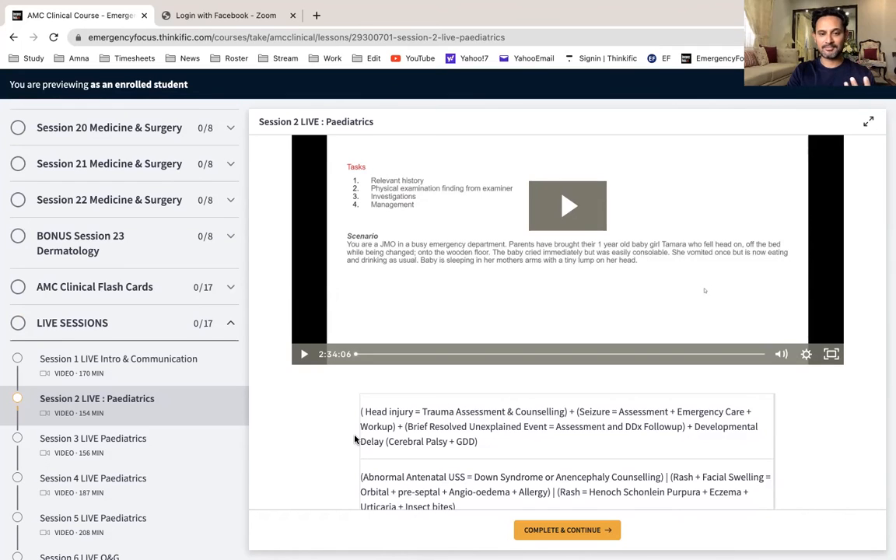
{"action": "mouse_move", "coordinate": [498, 428]}
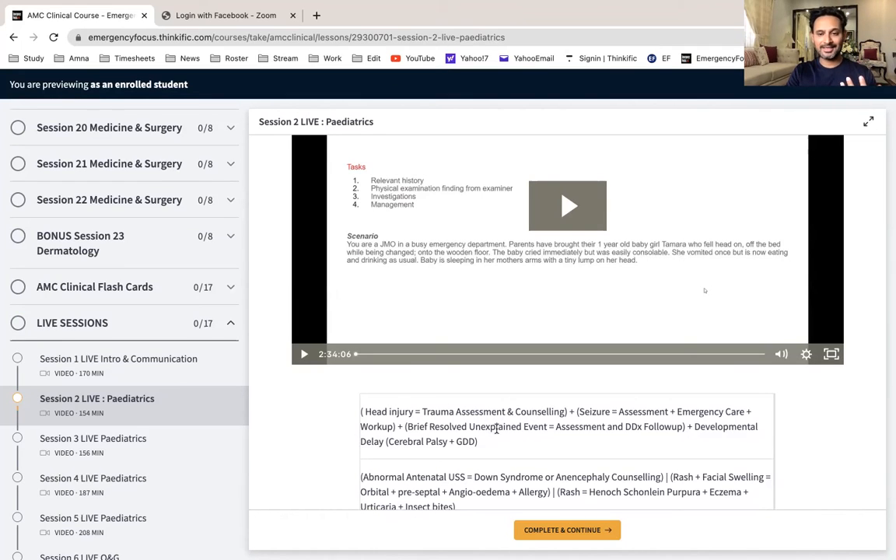
{"action": "scroll", "scroll_direction": "down", "scroll_amount": 3}
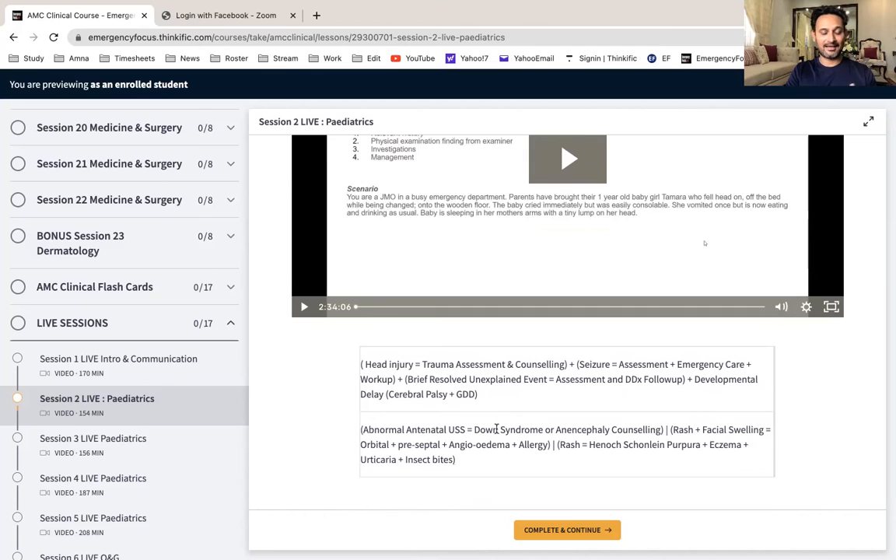
{"action": "scroll", "scroll_direction": "down", "scroll_amount": 3}
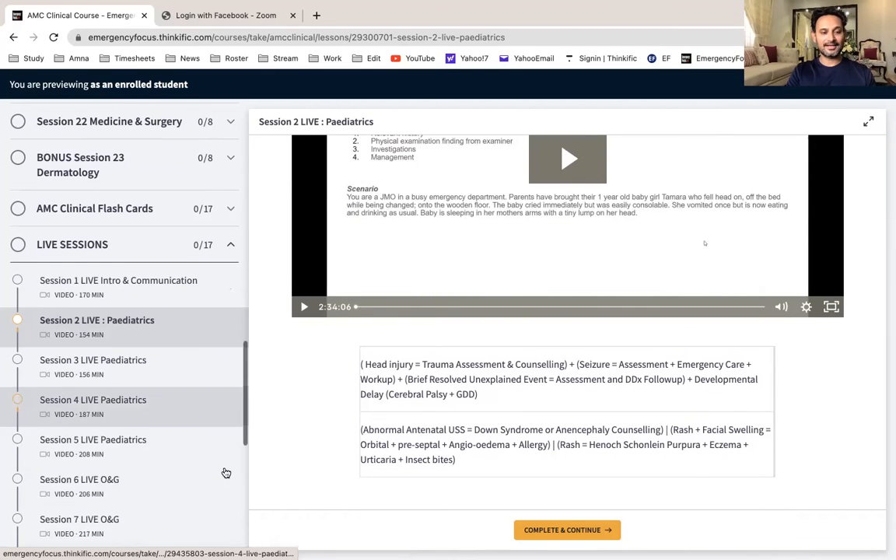
{"action": "scroll", "scroll_direction": "down", "scroll_amount": 3}
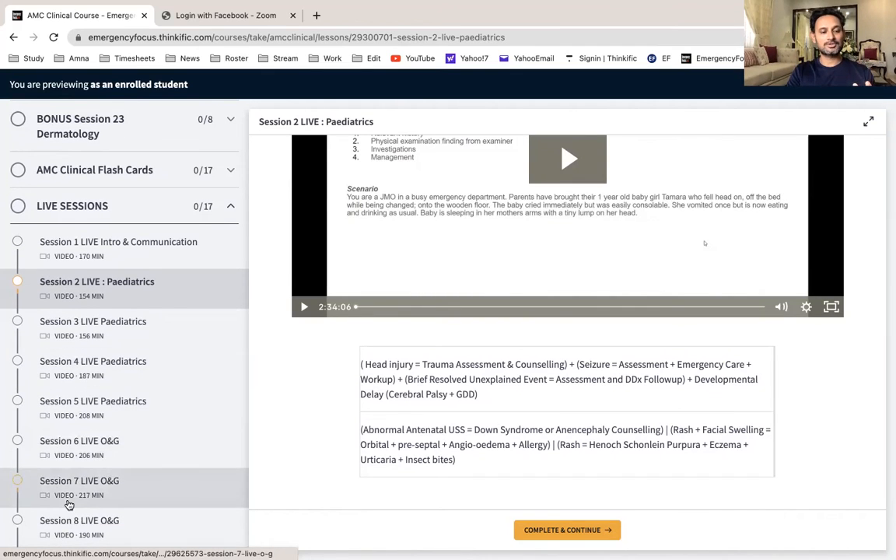
{"action": "scroll", "scroll_direction": "down", "scroll_amount": 3}
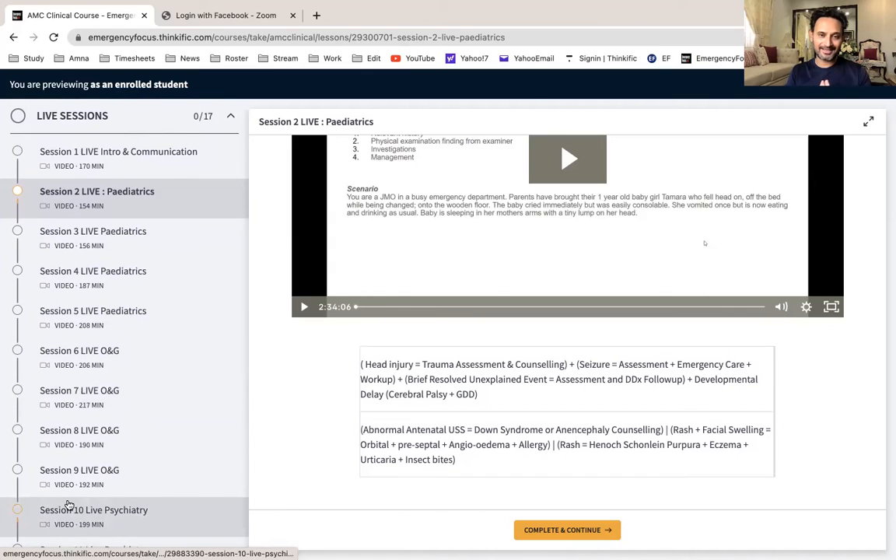
{"action": "mouse_move", "coordinate": [94, 509]}
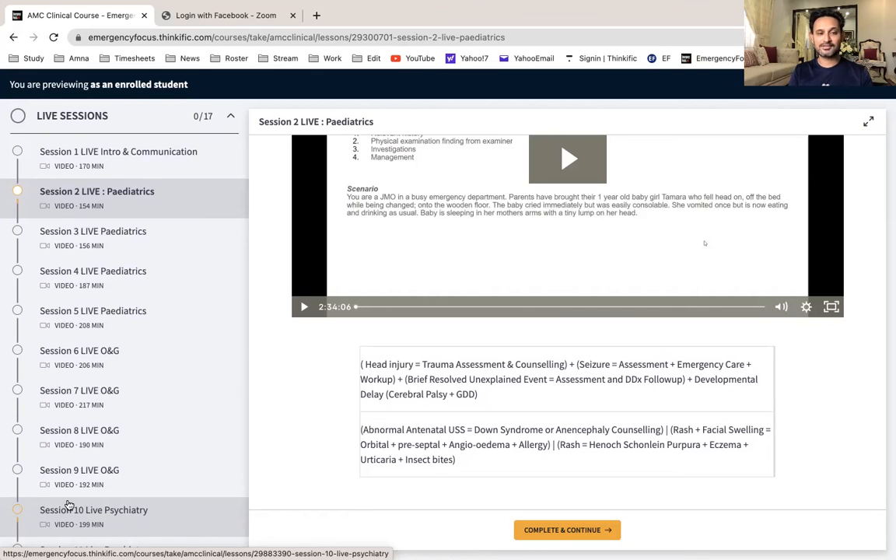
{"action": "scroll", "scroll_direction": "down", "scroll_amount": 3}
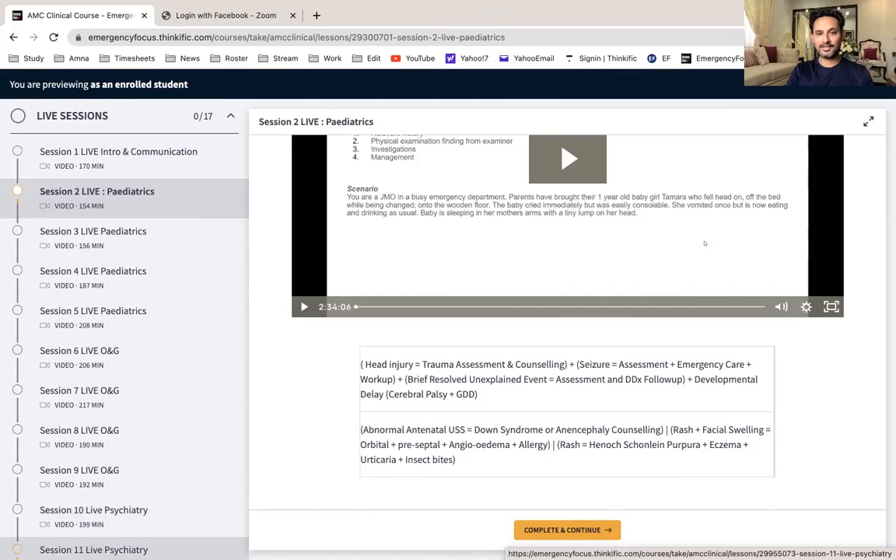